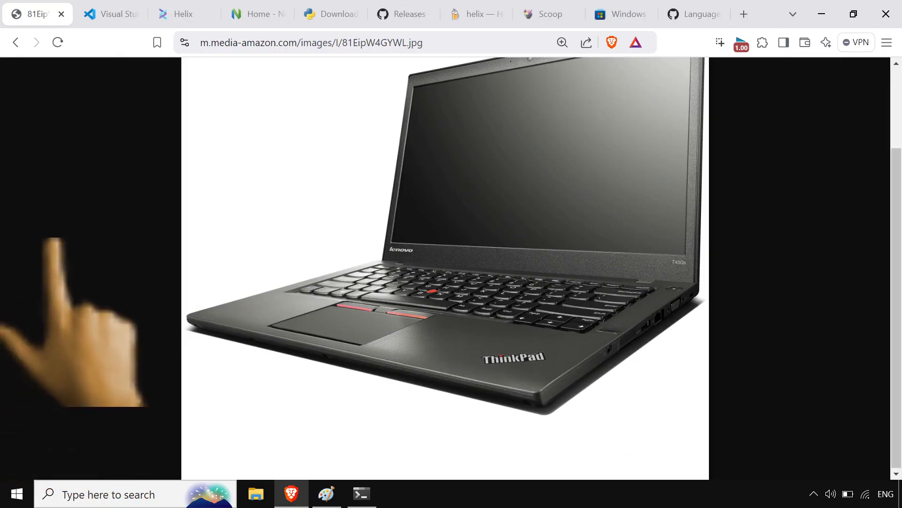
Switch to the Visual Studio Code website tab and scroll down its page
{"action": "left_click", "coordinate": [111, 13]}
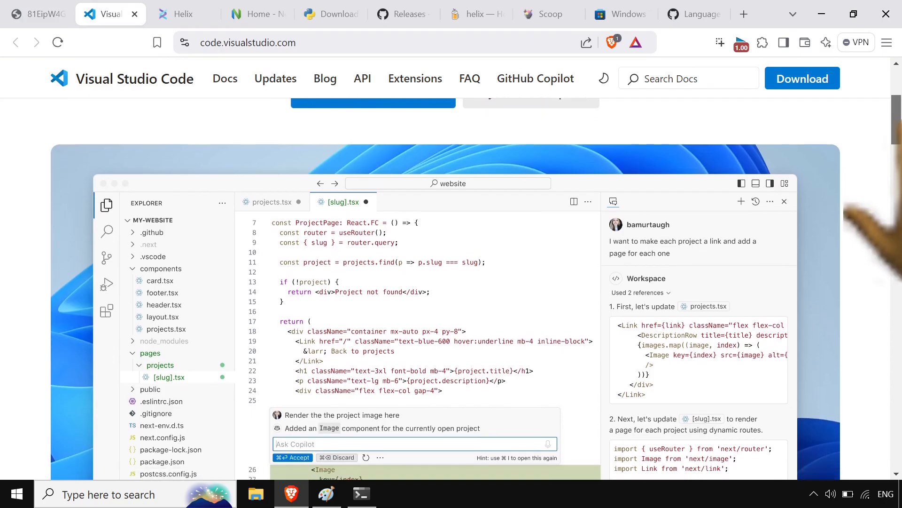
{"action": "scroll", "scroll_direction": "down", "scroll_amount": 3}
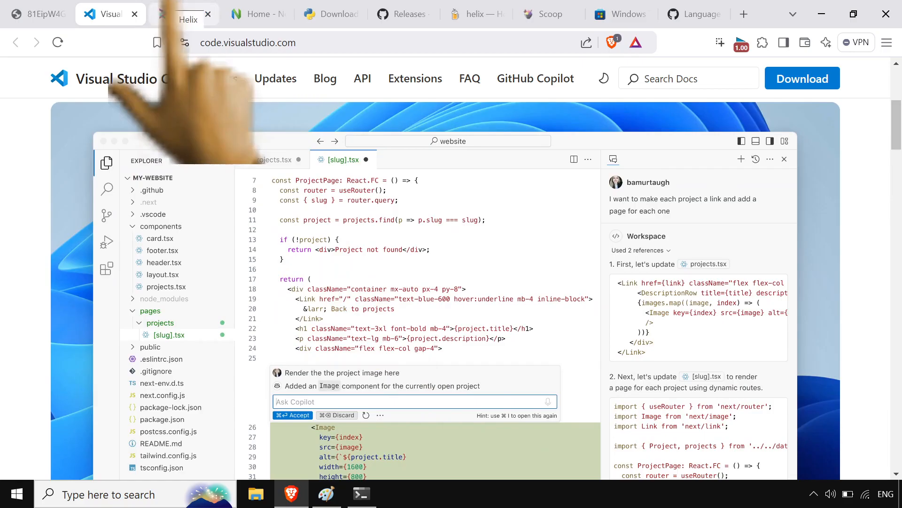
Browse the Helix homepage, glance at the Neovim tab, then return to Helix
{"action": "left_click", "coordinate": [184, 13]}
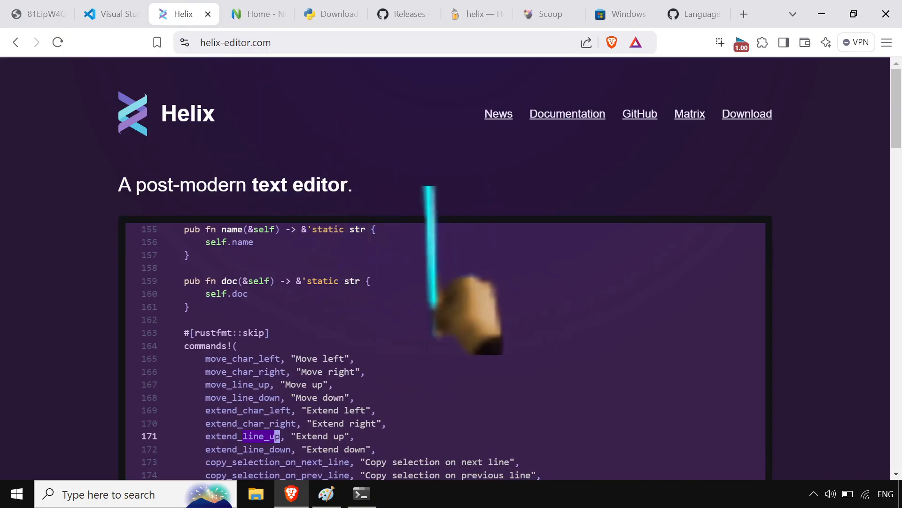
{"action": "mouse_move", "coordinate": [863, 271]}
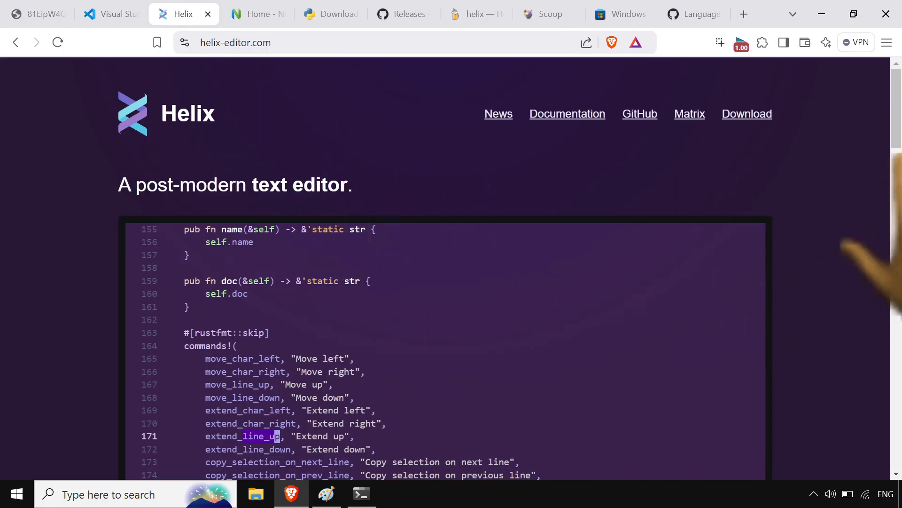
{"action": "scroll", "scroll_direction": "down", "scroll_amount": 3}
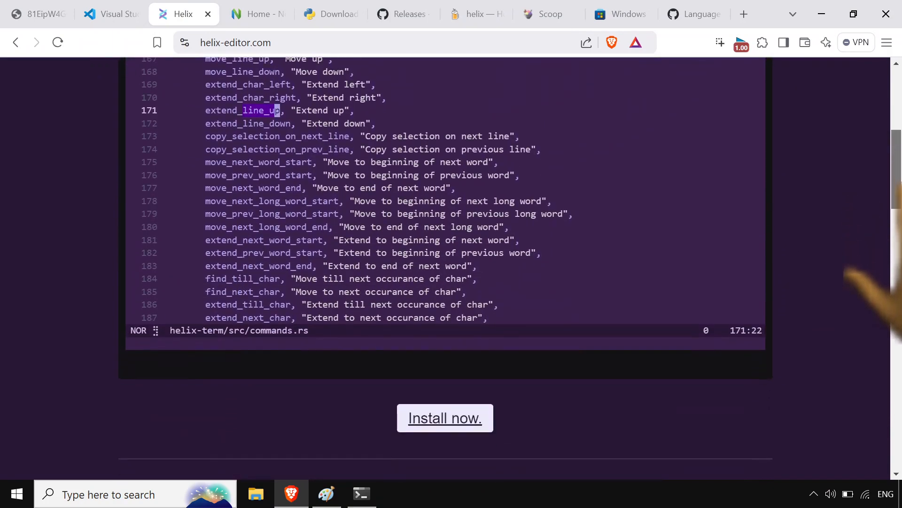
{"action": "scroll", "scroll_direction": "up", "scroll_amount": 3}
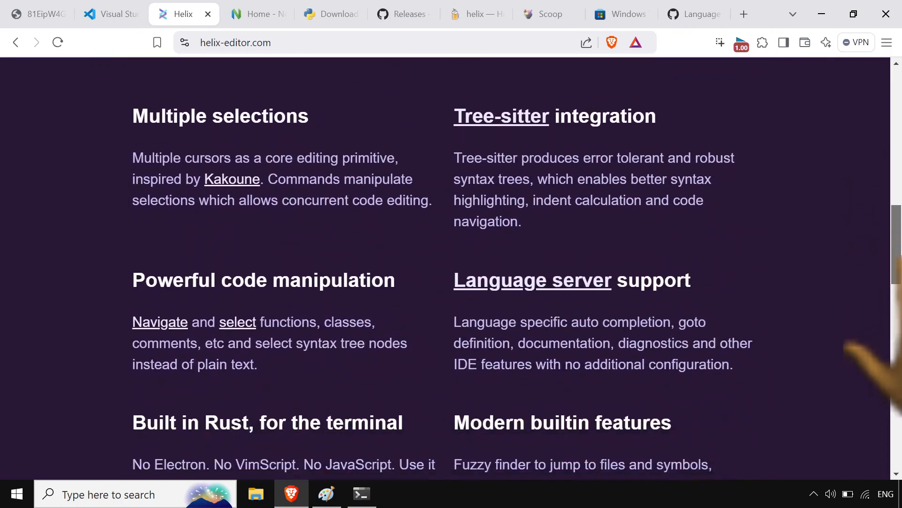
{"action": "scroll", "scroll_direction": "up", "scroll_amount": 3}
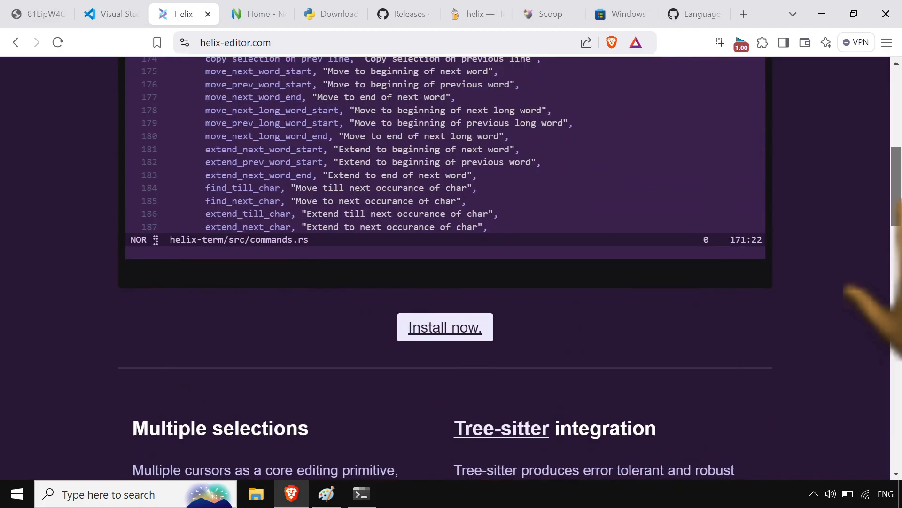
{"action": "scroll", "scroll_direction": "up", "scroll_amount": 3}
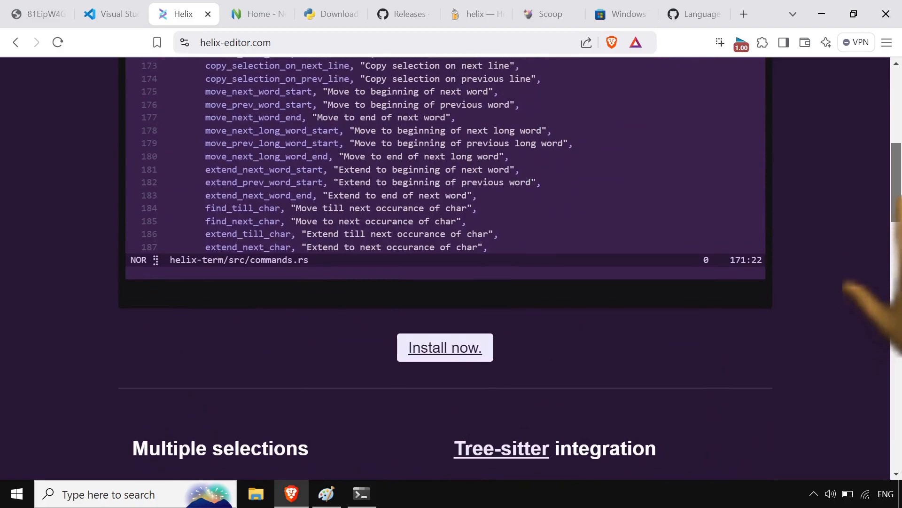
{"action": "scroll", "scroll_direction": "up", "scroll_amount": 3}
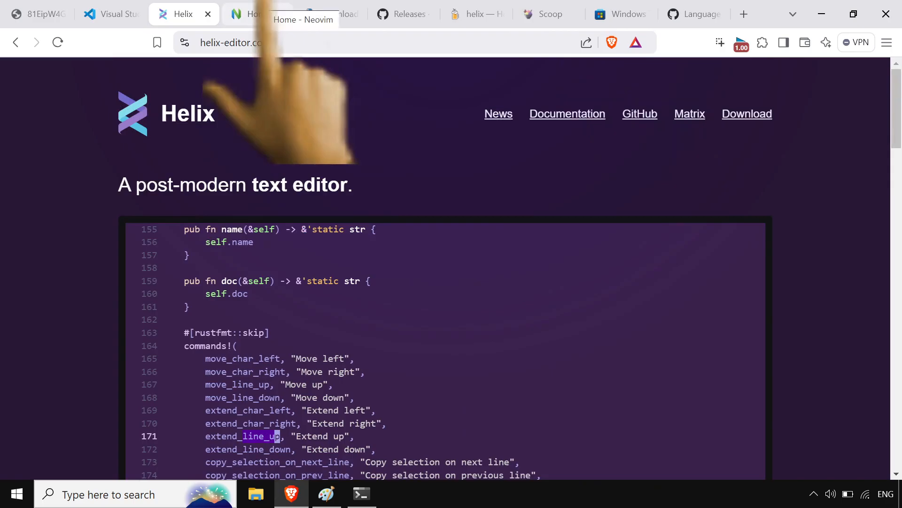
{"action": "left_click", "coordinate": [257, 14]}
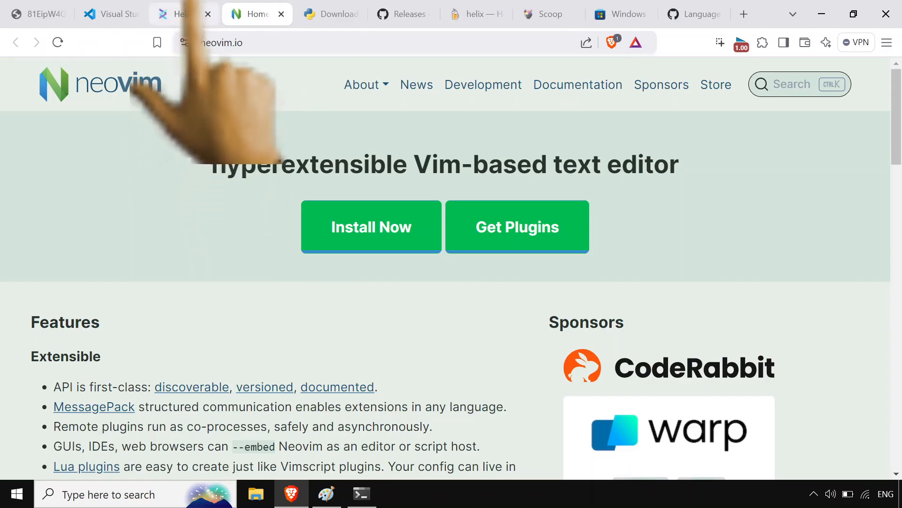
{"action": "left_click", "coordinate": [183, 14]}
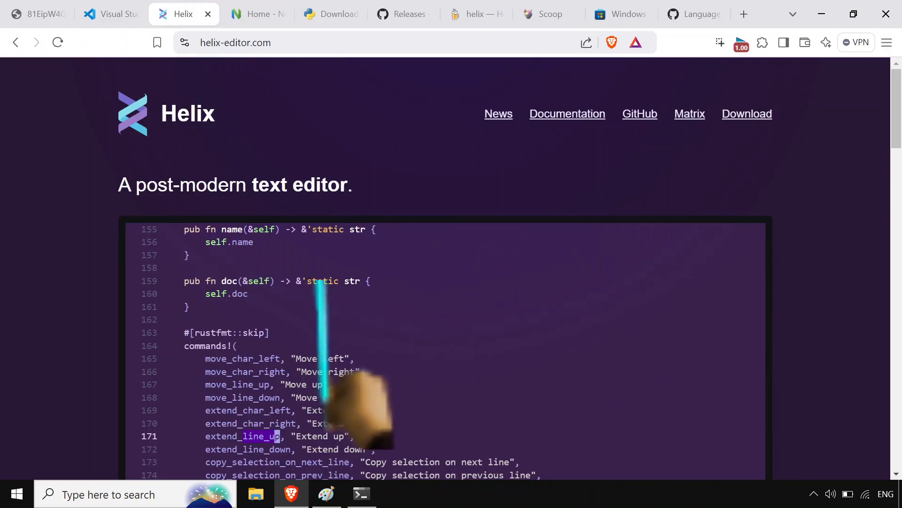
{"action": "mouse_move", "coordinate": [360, 494]}
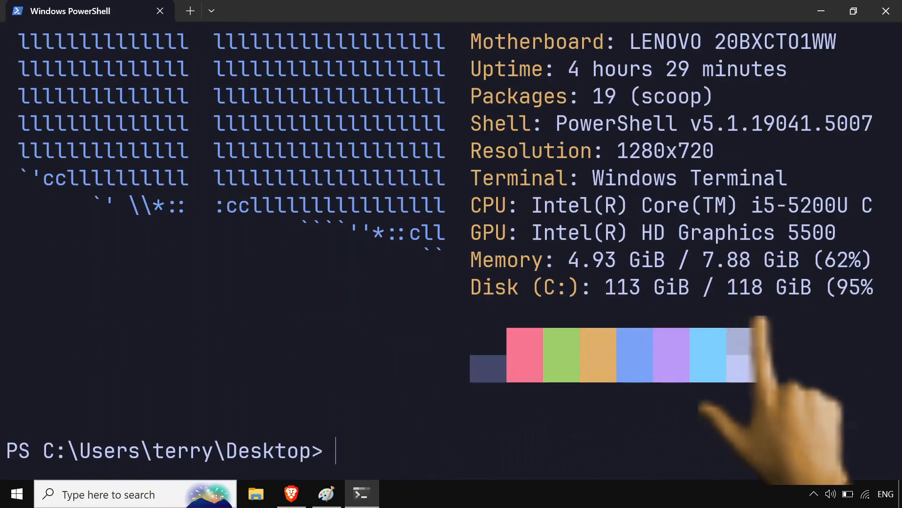
{"action": "mouse_move", "coordinate": [679, 357]}
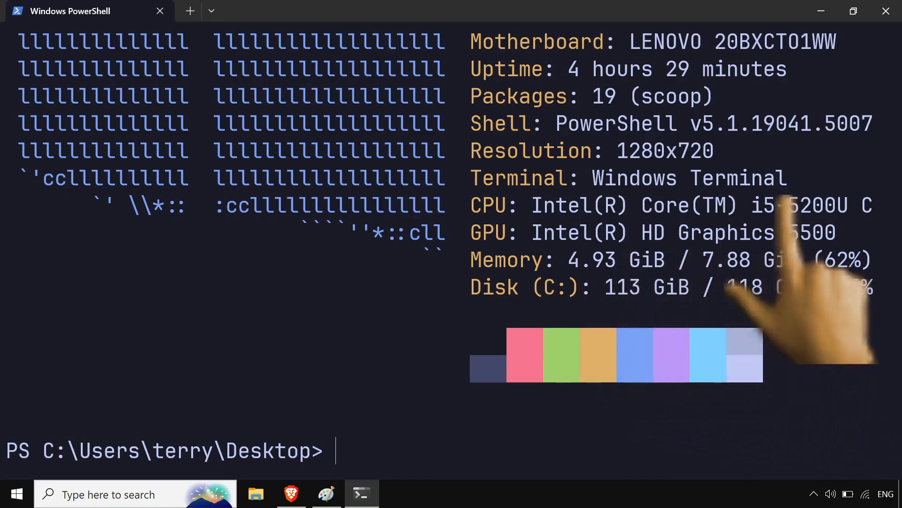
{"action": "type", "text": "c"}
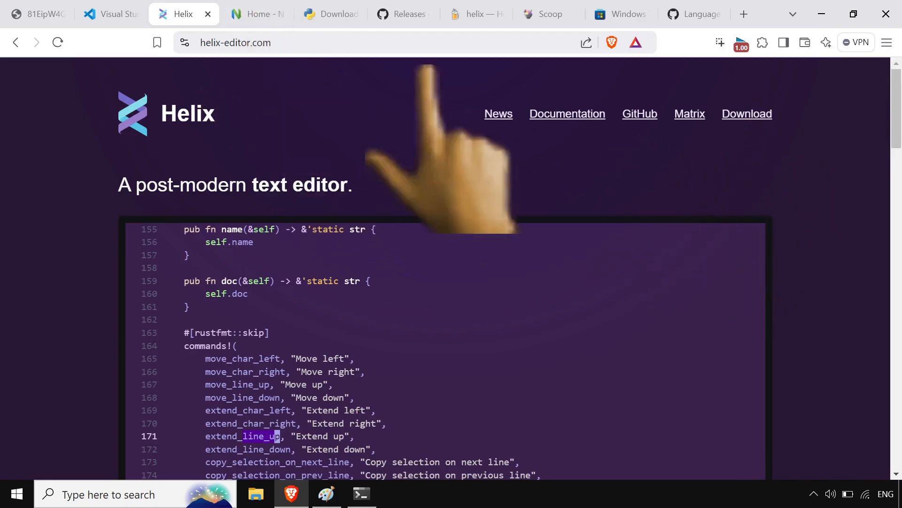
View the Python downloads page and browse Helix's GitHub releases page
{"action": "scroll", "scroll_direction": "down", "scroll_amount": 3}
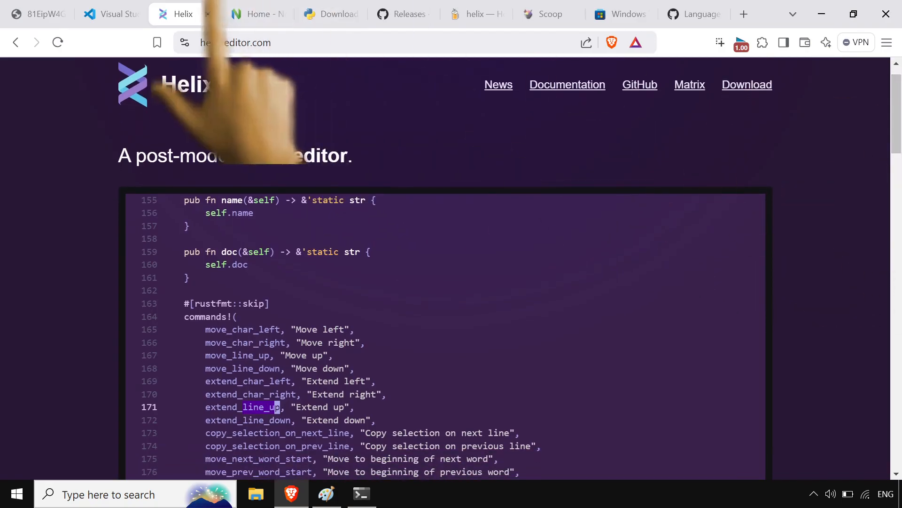
{"action": "left_click", "coordinate": [330, 14]}
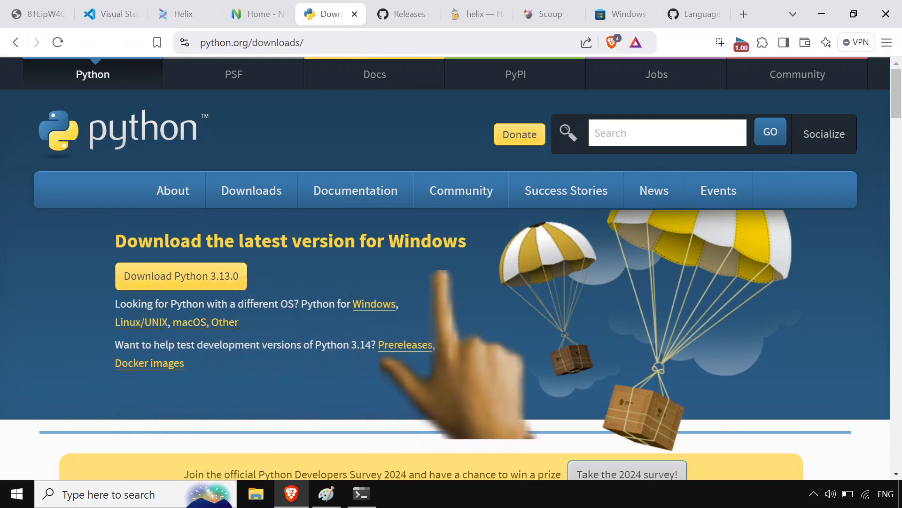
{"action": "left_click", "coordinate": [403, 14]}
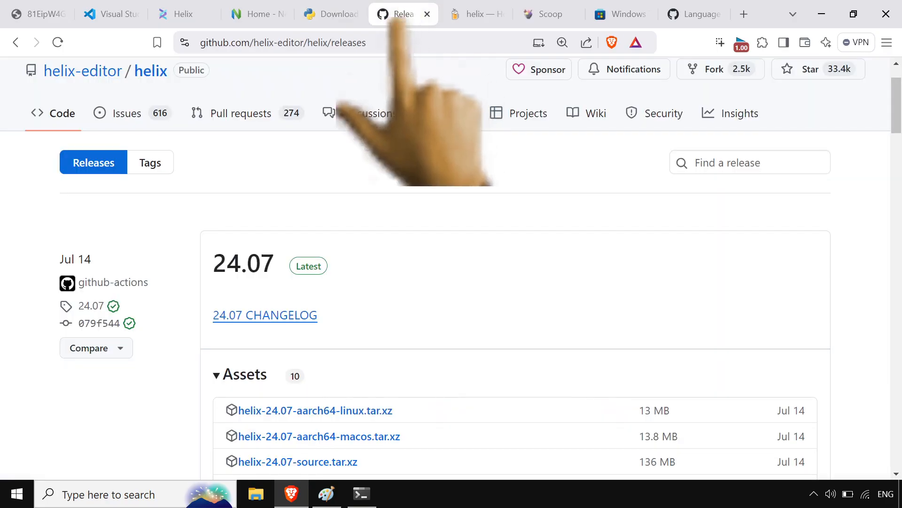
{"action": "scroll", "scroll_direction": "down", "scroll_amount": 3}
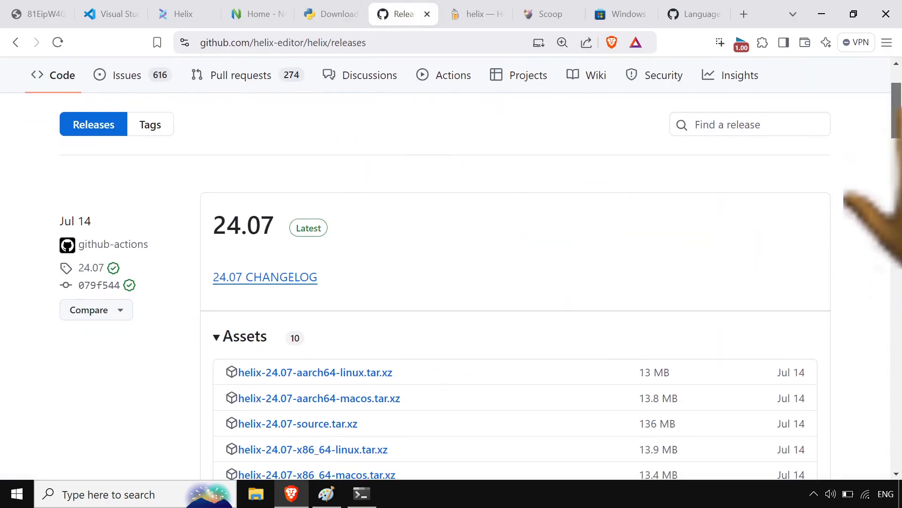
{"action": "scroll", "scroll_direction": "up", "scroll_amount": 3}
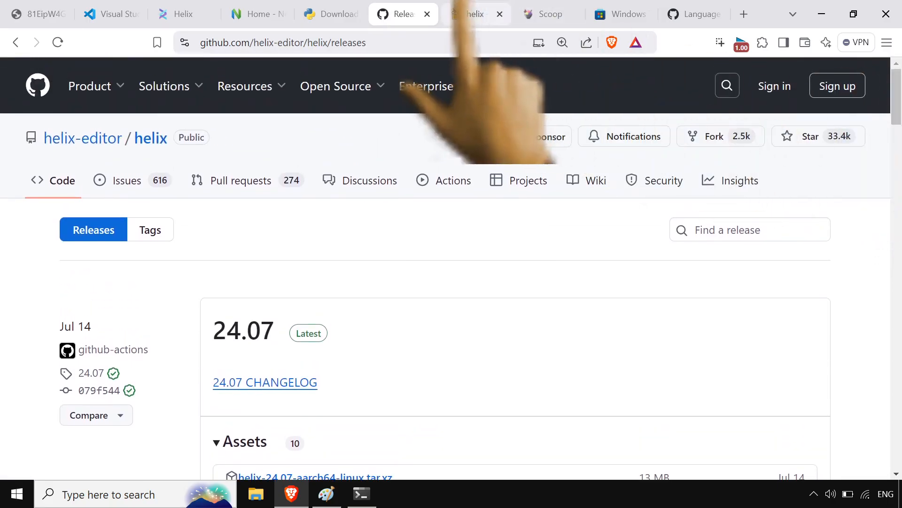
Look at Helix's Homebrew formula and the Windows Terminal store page before Scoop's site
{"action": "left_click", "coordinate": [475, 14]}
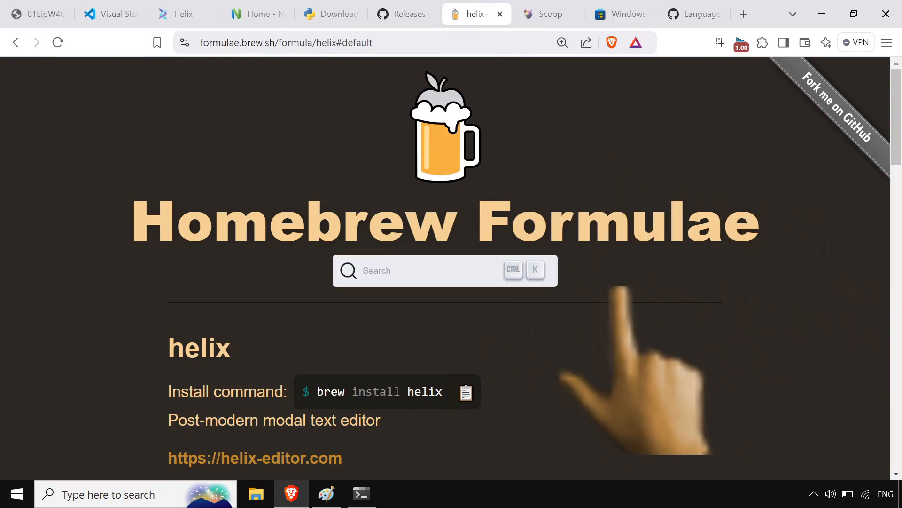
{"action": "mouse_move", "coordinate": [633, 374]}
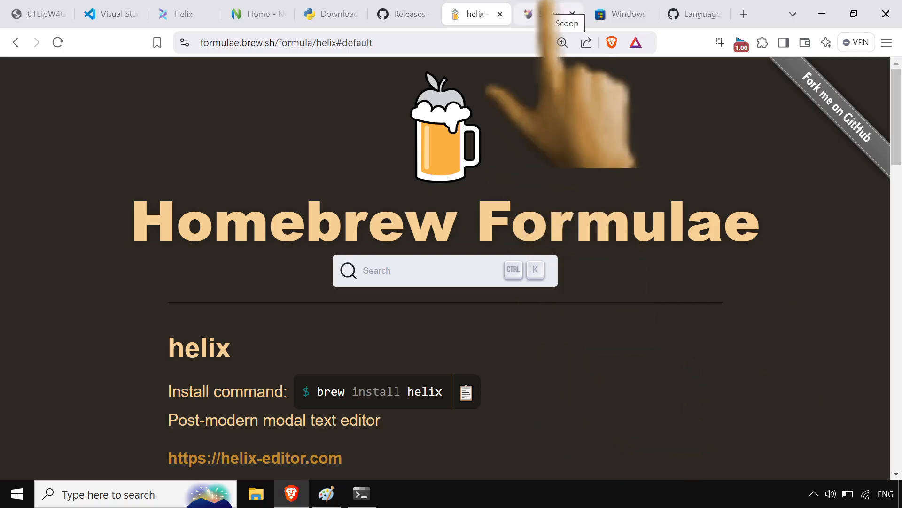
{"action": "left_click", "coordinate": [621, 13]}
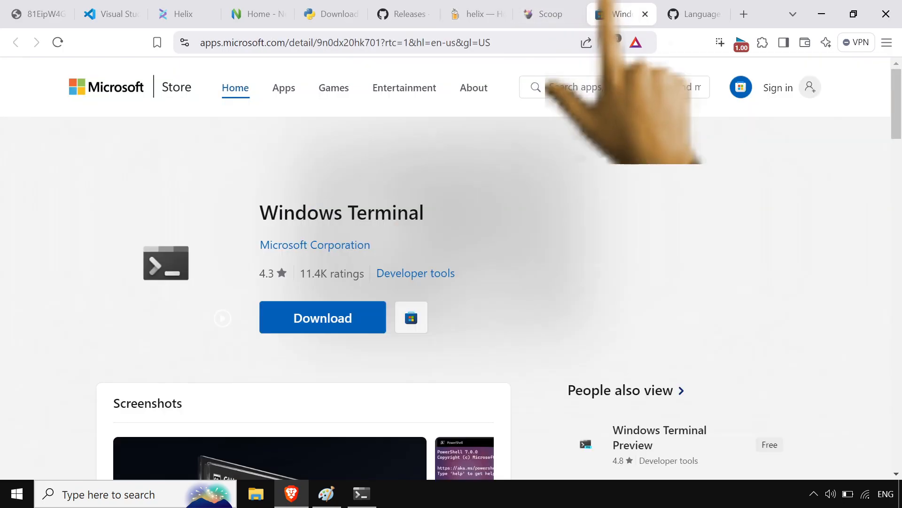
{"action": "mouse_move", "coordinate": [587, 230]}
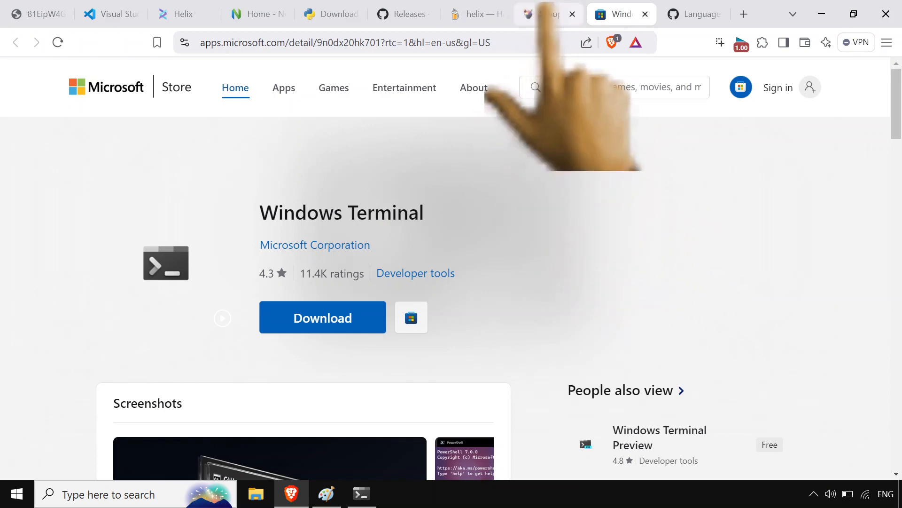
{"action": "left_click", "coordinate": [540, 14]}
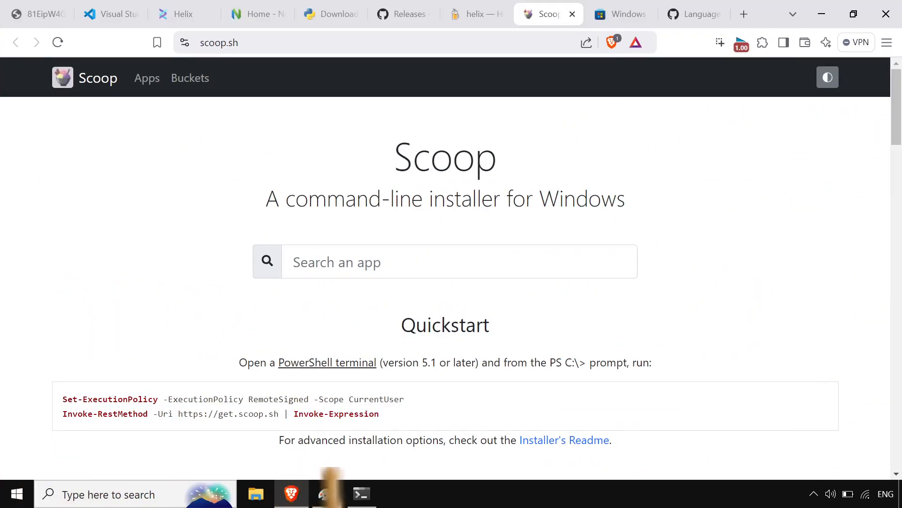
Run 'scoop install helix' at the PowerShell prompt in Windows Terminal
{"action": "left_click", "coordinate": [362, 494]}
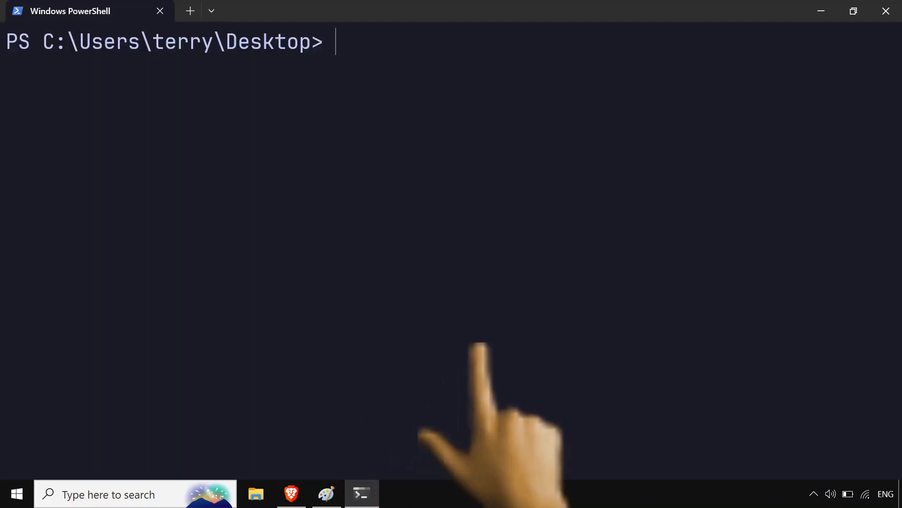
{"action": "type", "text": "scoop"}
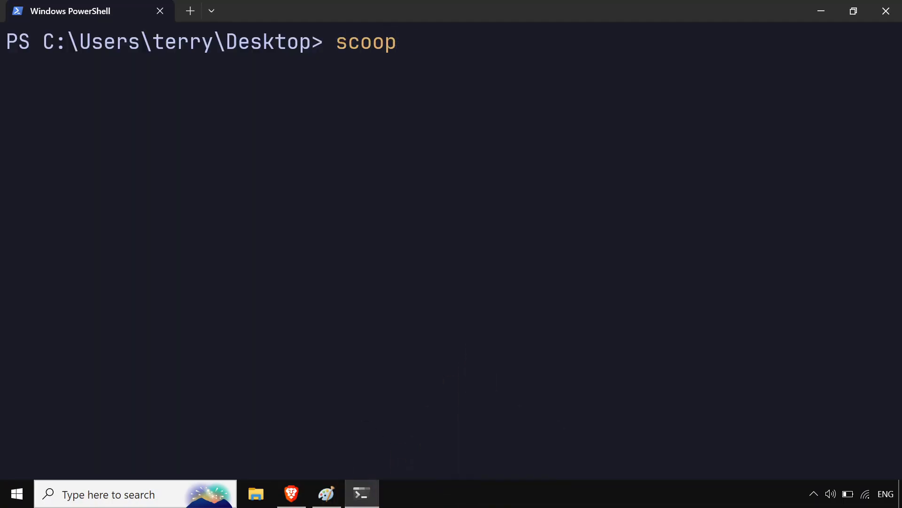
{"action": "type", "text": "install h"}
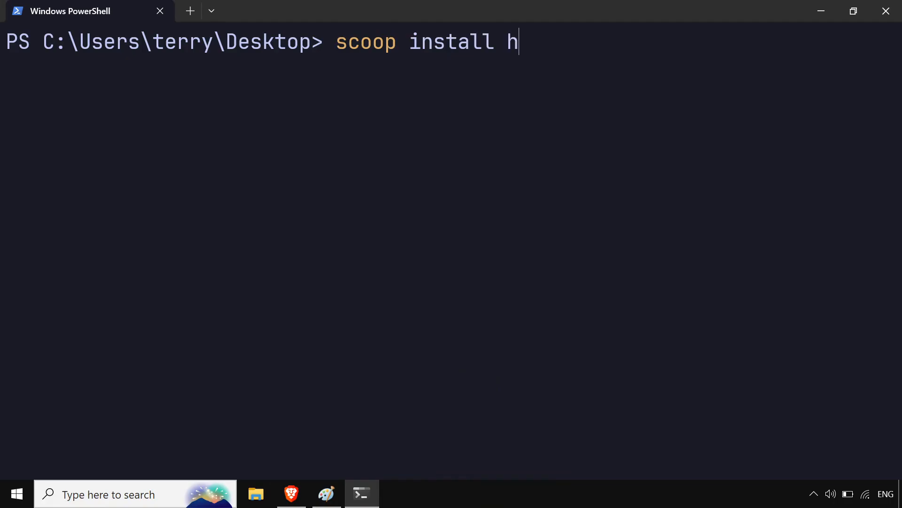
{"action": "type", "text": "elix"}
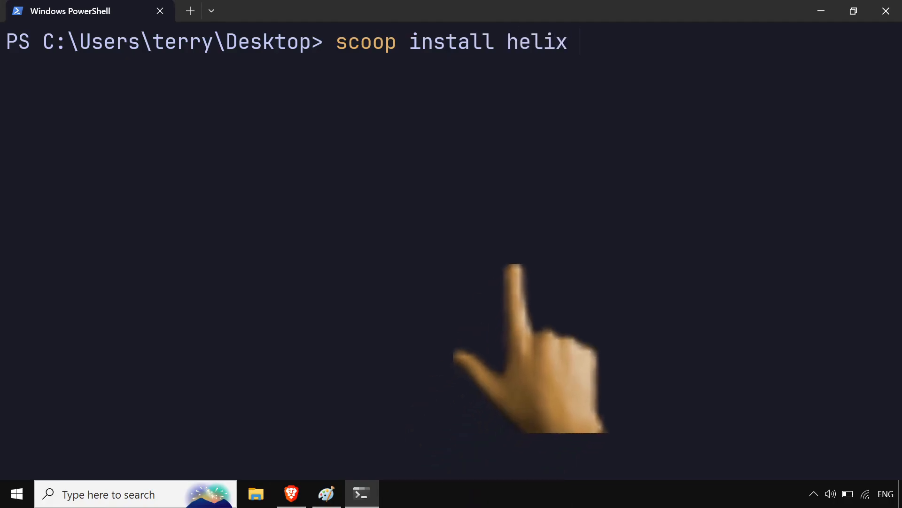
{"action": "key", "text": "Return"}
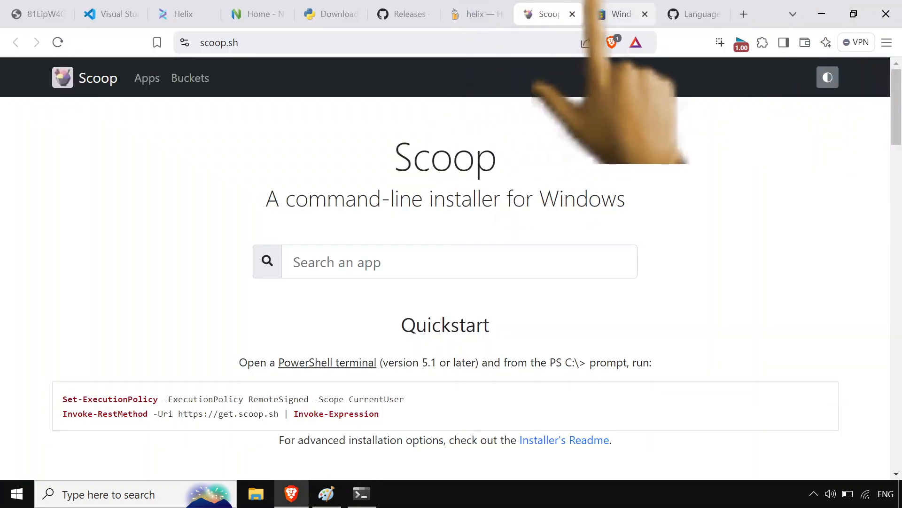
{"action": "left_click", "coordinate": [693, 14]}
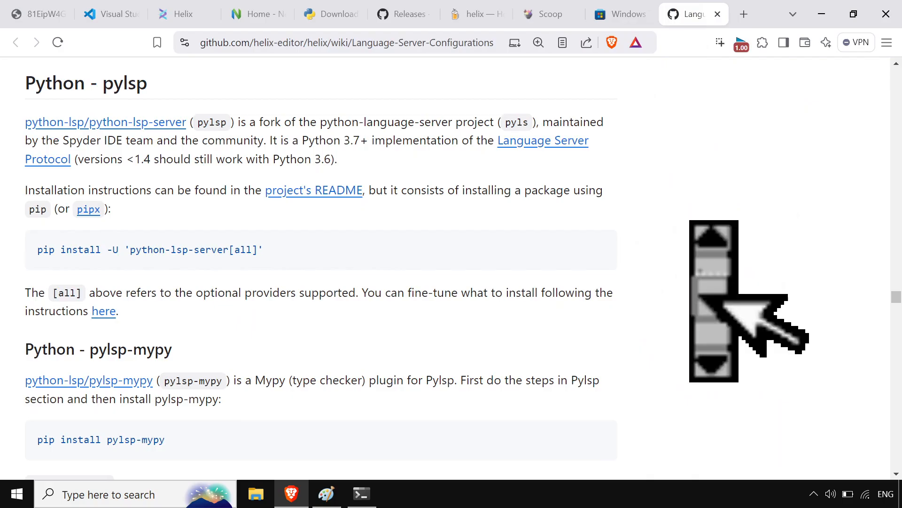
{"action": "scroll", "scroll_direction": "up", "scroll_amount": 3}
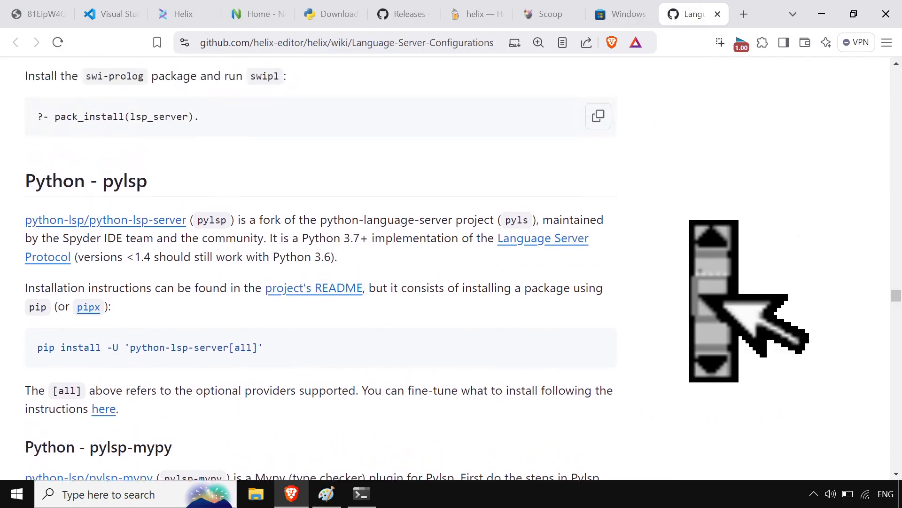
{"action": "scroll", "scroll_direction": "down", "scroll_amount": 3}
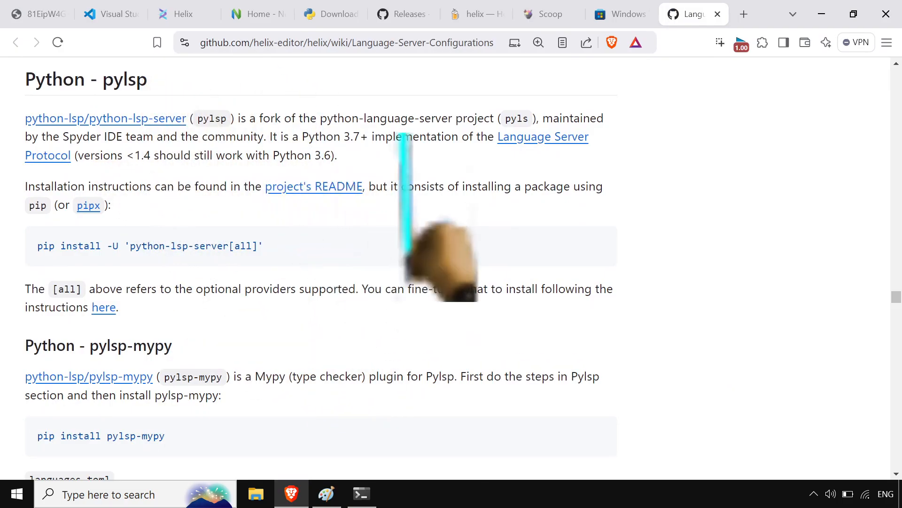
{"action": "scroll", "scroll_direction": "down", "scroll_amount": 3}
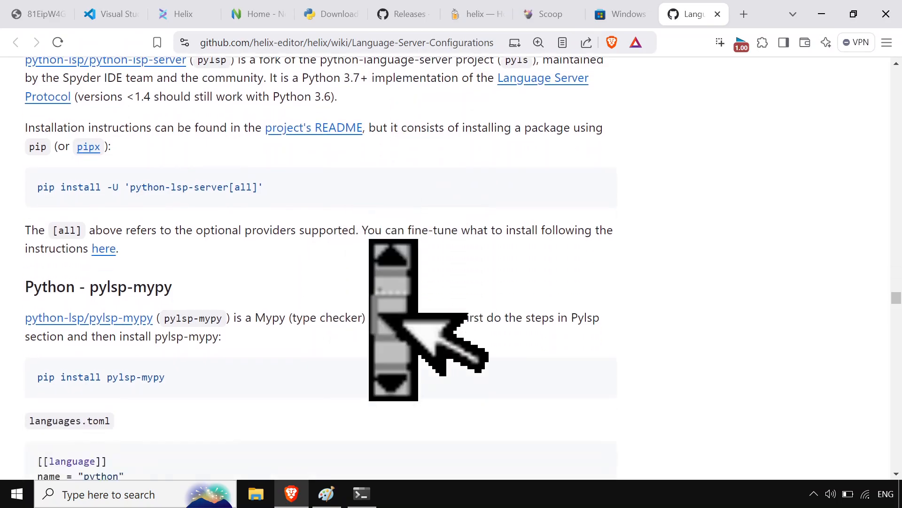
{"action": "scroll", "scroll_direction": "down", "scroll_amount": 3}
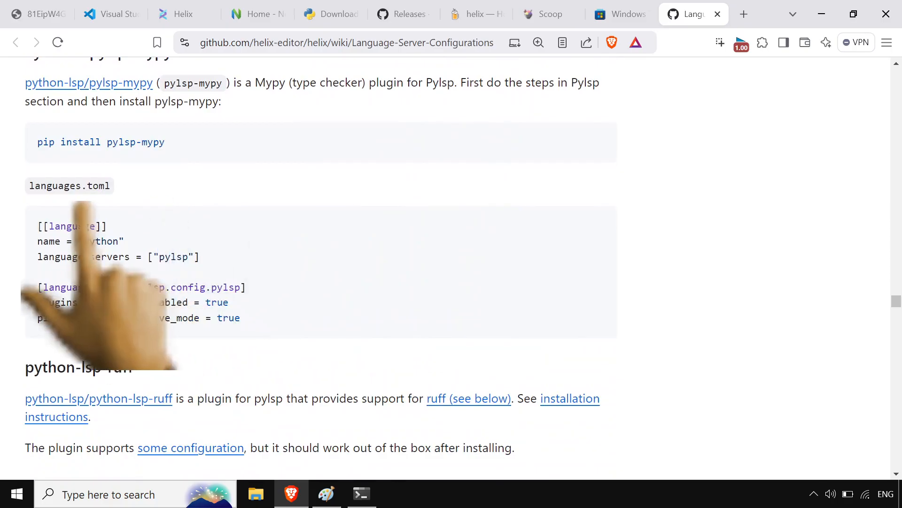
{"action": "mouse_move", "coordinate": [379, 311]}
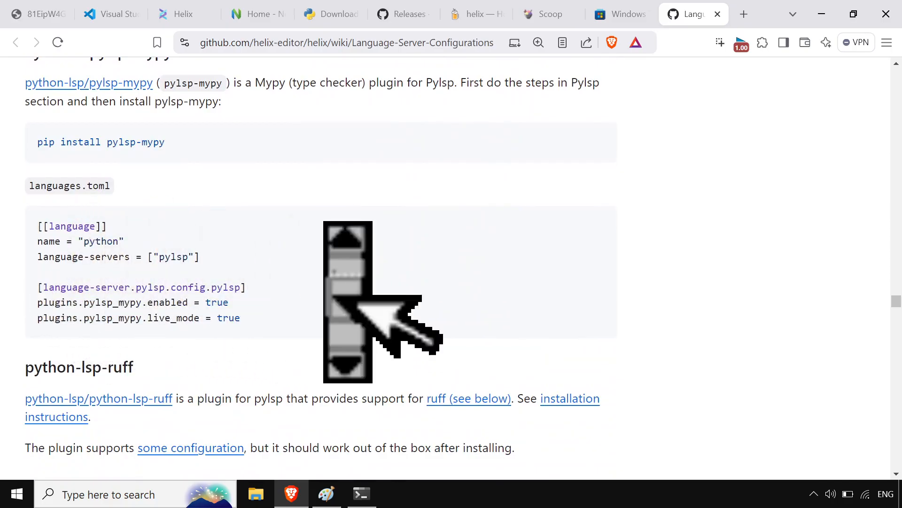
{"action": "scroll", "scroll_direction": "up", "scroll_amount": 3}
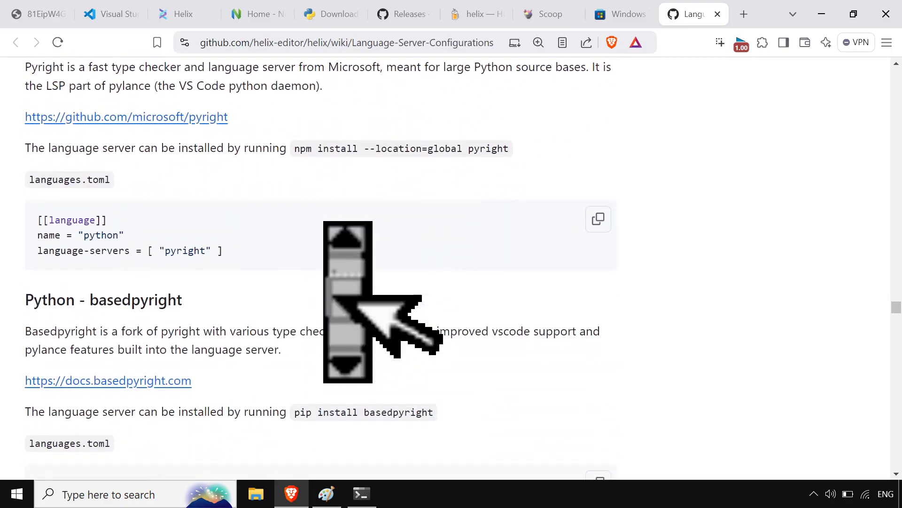
{"action": "scroll", "scroll_direction": "up", "scroll_amount": 3}
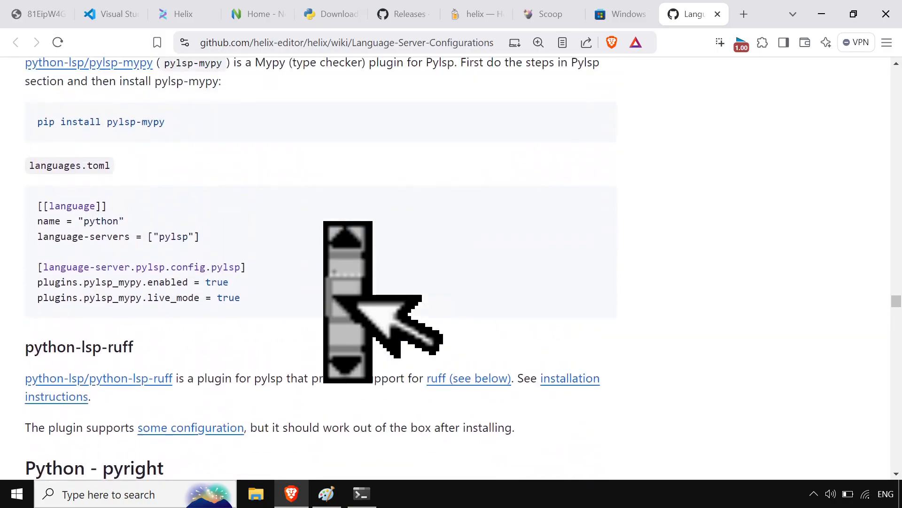
{"action": "scroll", "scroll_direction": "up", "scroll_amount": 3}
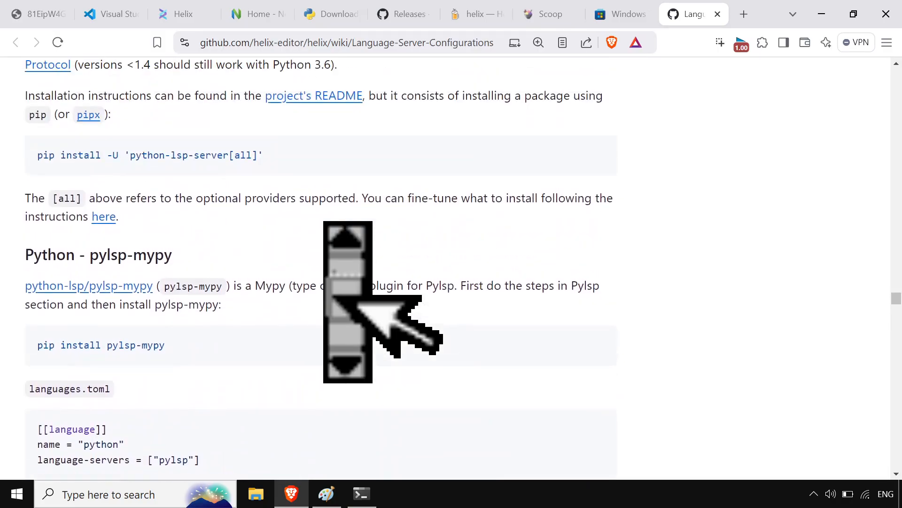
{"action": "scroll", "scroll_direction": "up", "scroll_amount": 3}
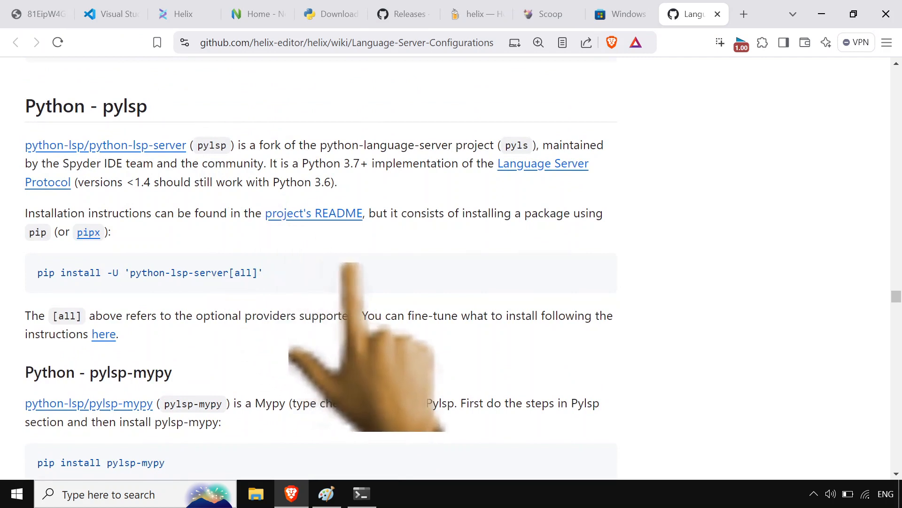
Run 'pip install python-lsp-server' in the PowerShell terminal
{"action": "left_click", "coordinate": [361, 494]}
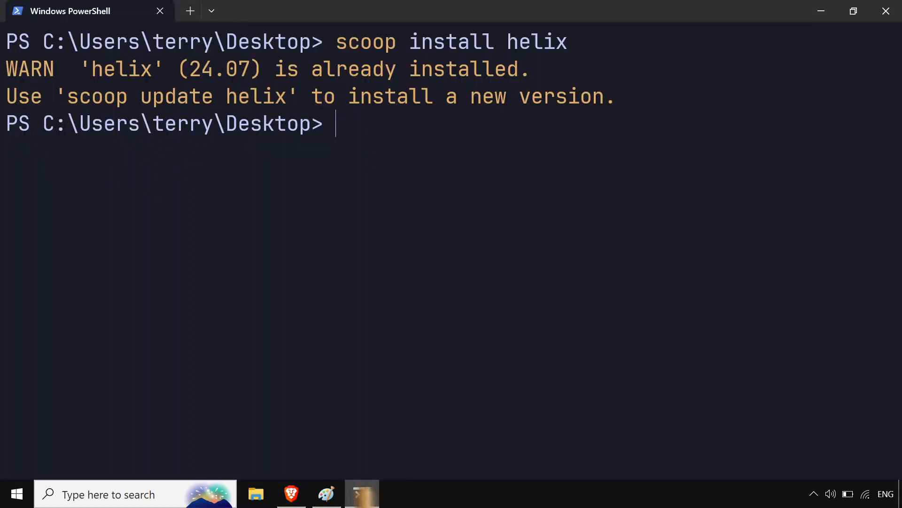
{"action": "type", "text": "pip"}
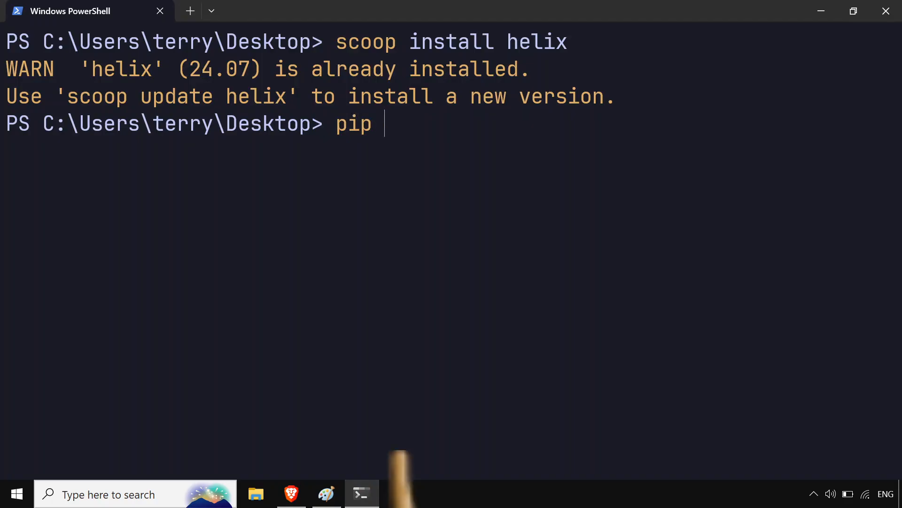
{"action": "type", "text": "instal"}
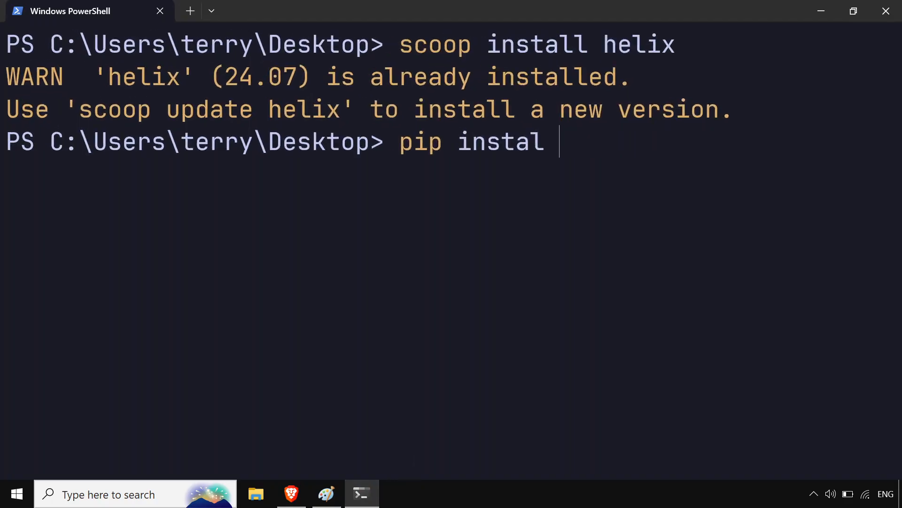
{"action": "type", "text": "l"}
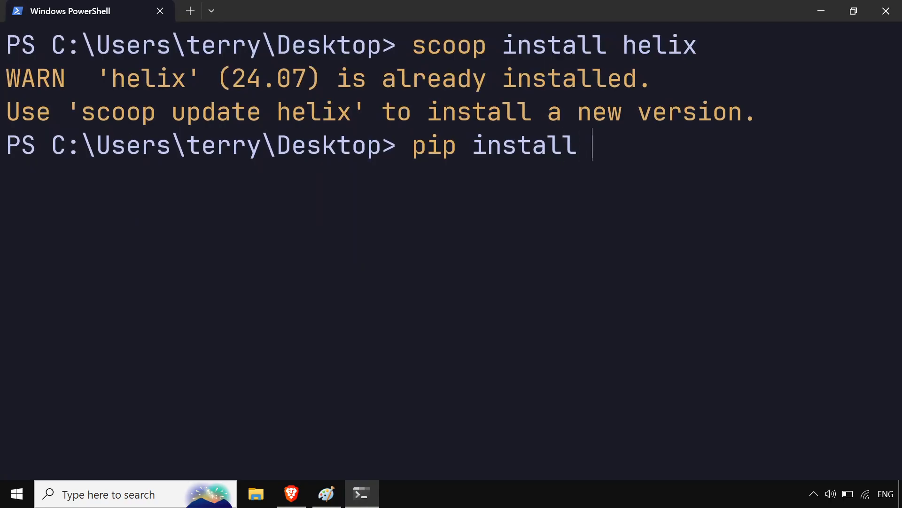
{"action": "type", "text": "python-"}
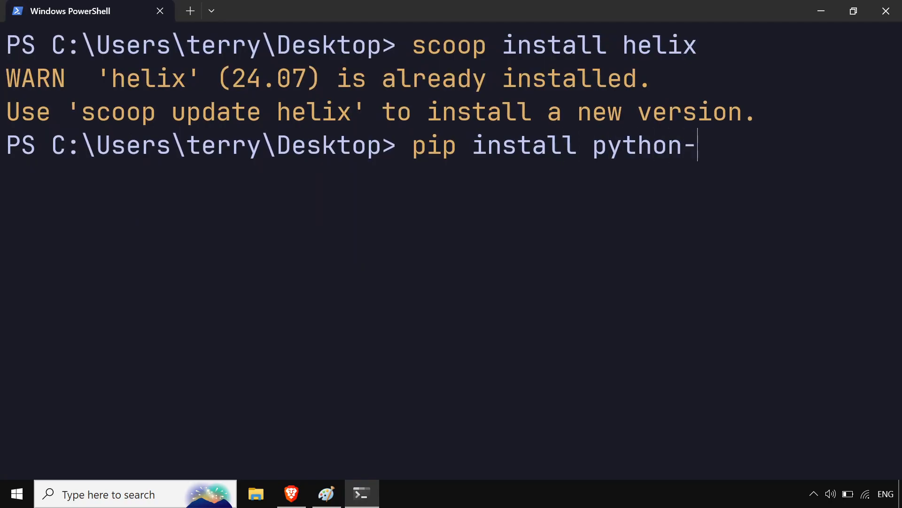
{"action": "type", "text": "l"}
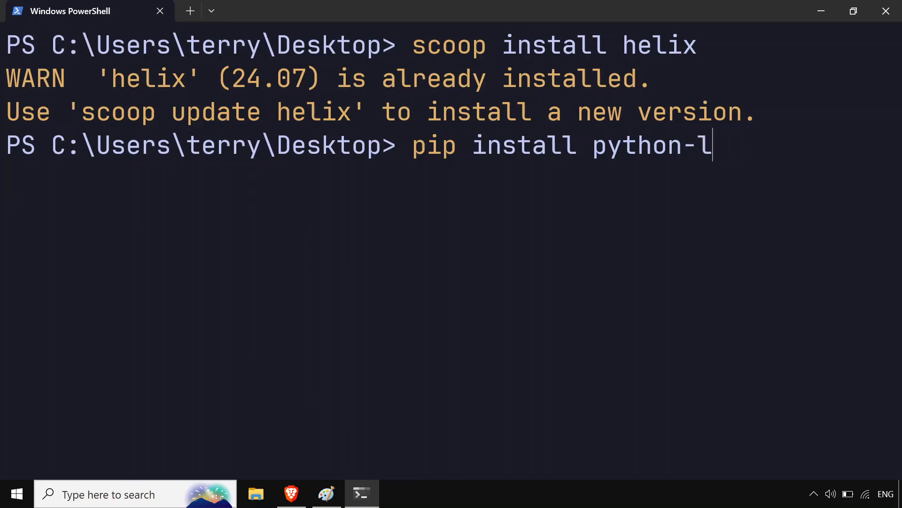
{"action": "type", "text": "sp-server"}
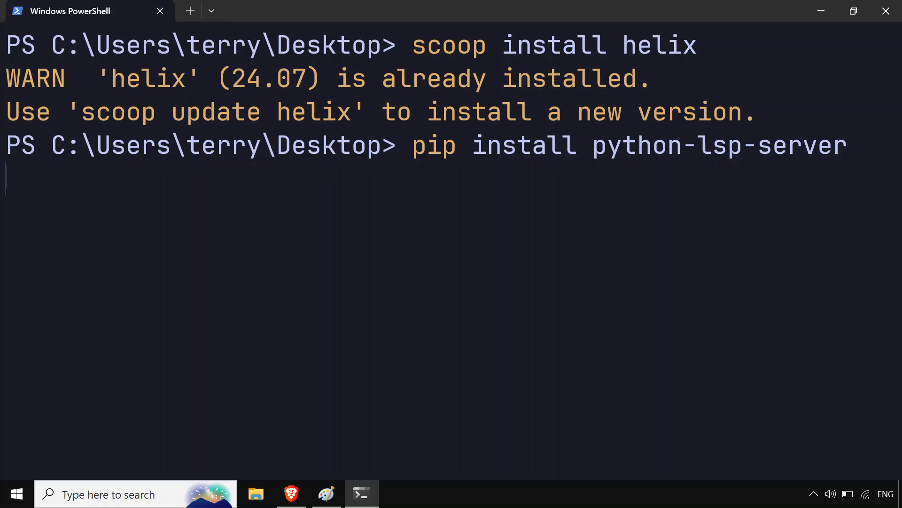
{"action": "key", "text": "Return"}
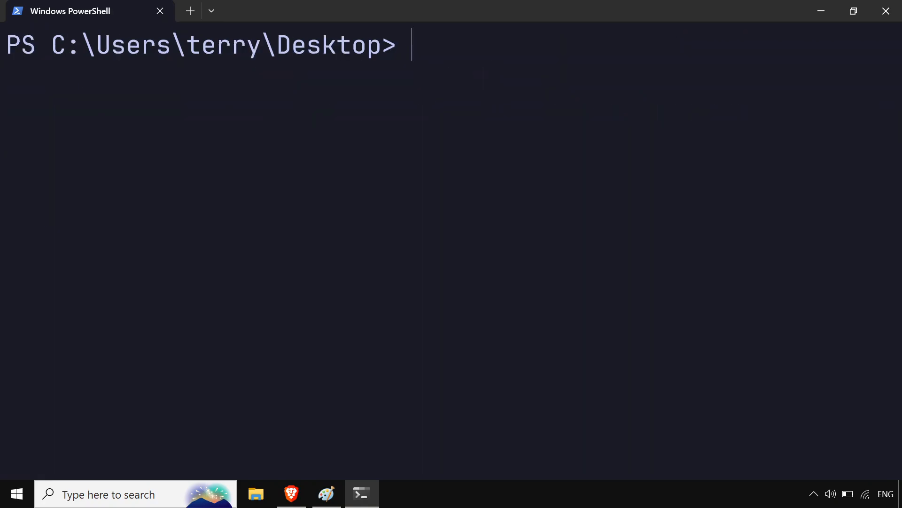
Launch the Helix editor on a scratch buffer
{"action": "type", "text": "h"}
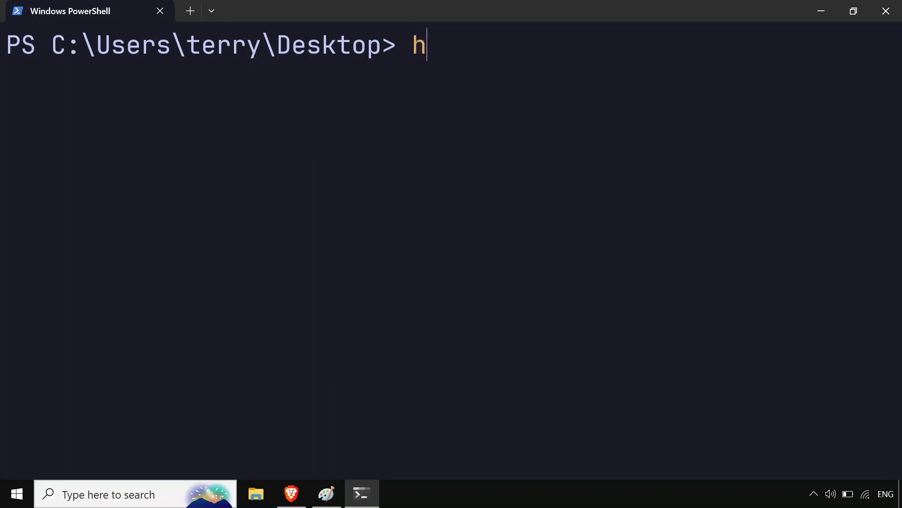
{"action": "type", "text": "elix"}
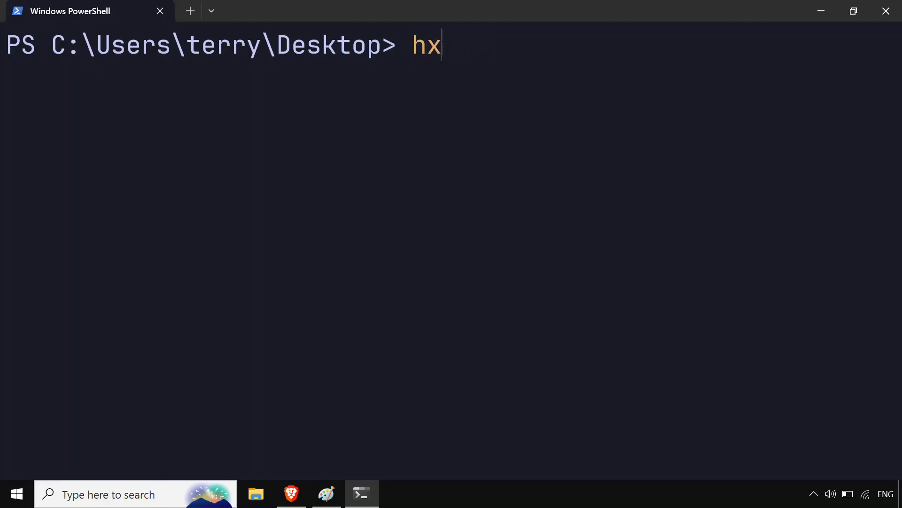
{"action": "key", "text": "Return"}
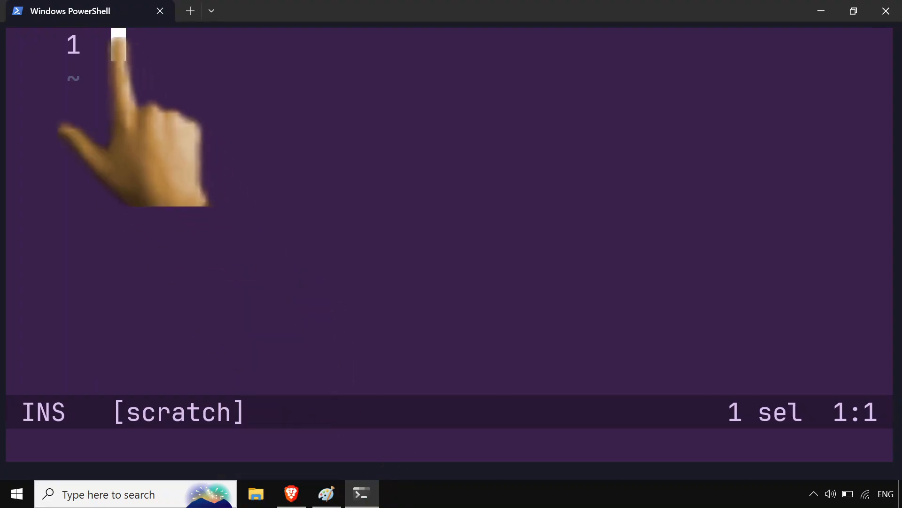
Add empty lines to the scratch buffer and toggle between insert and normal mode
{"action": "key", "text": "Enter"}
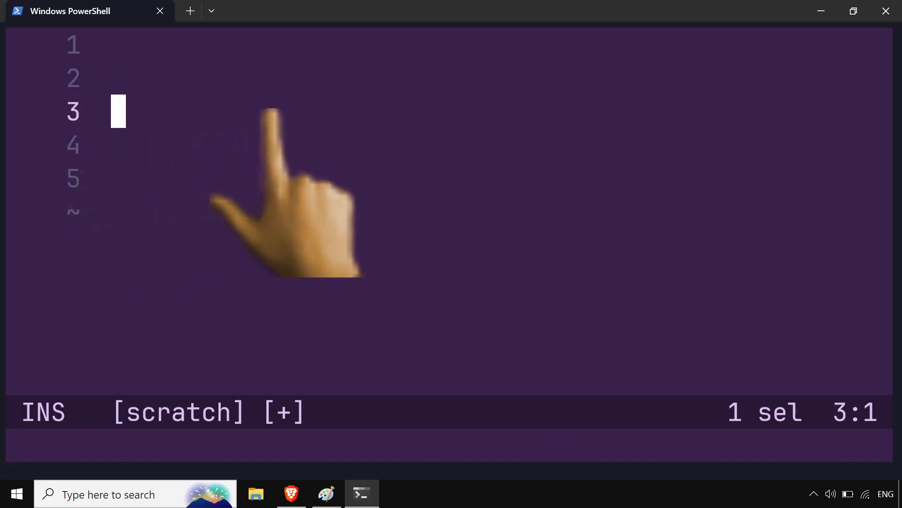
{"action": "key", "text": "Down"}
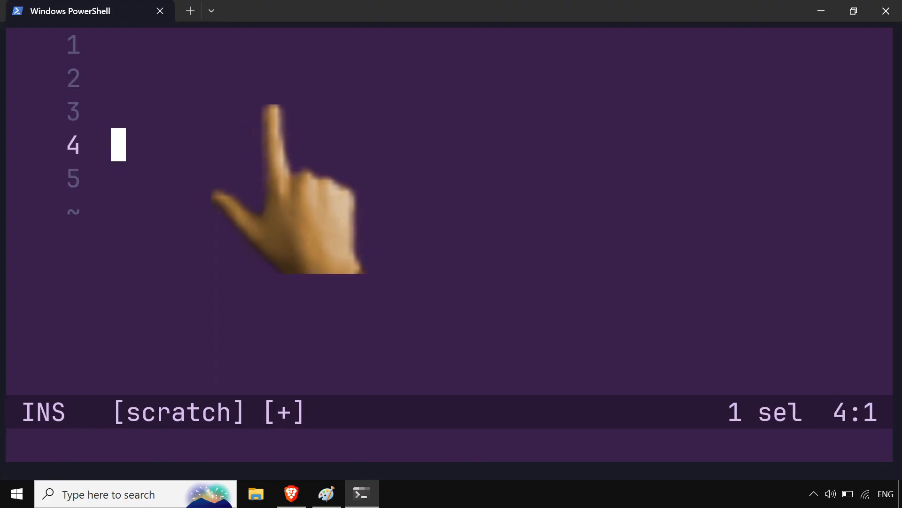
{"action": "key", "text": "Escape"}
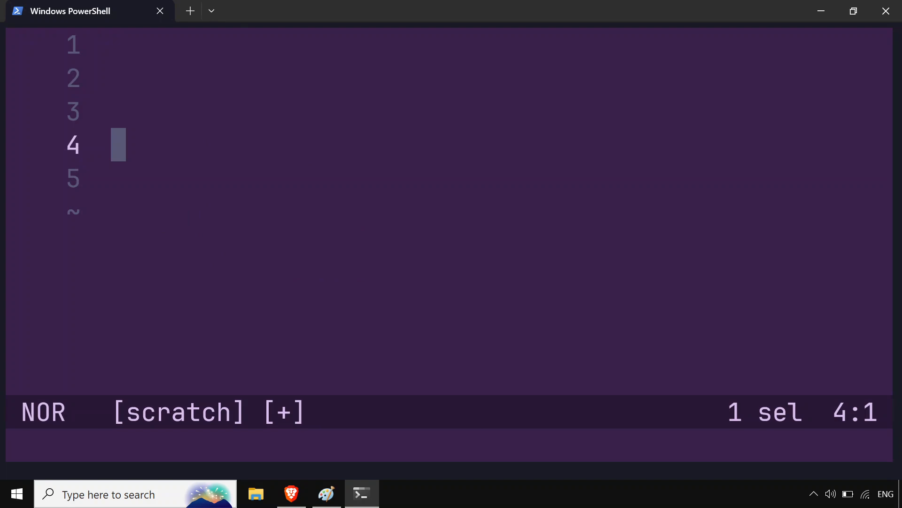
{"action": "key", "text": "i"}
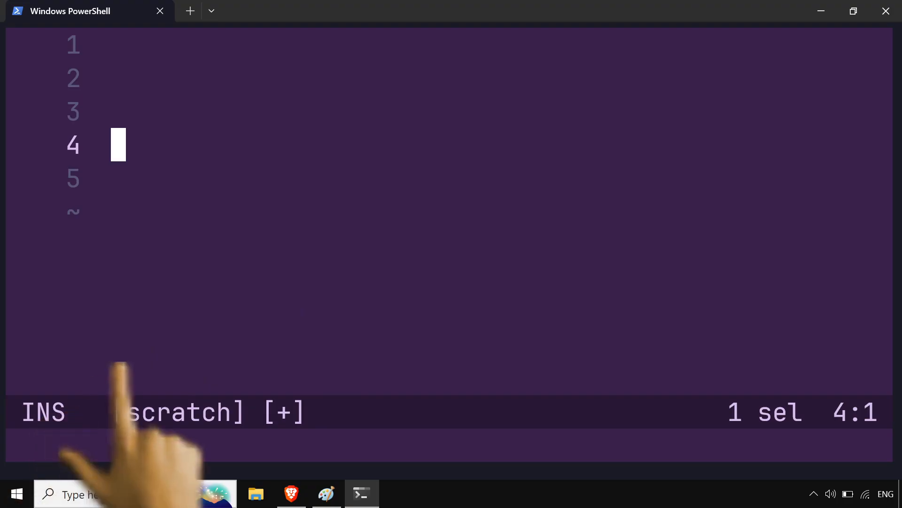
{"action": "key", "text": "Escape"}
{"action": "type", "text": ":"}
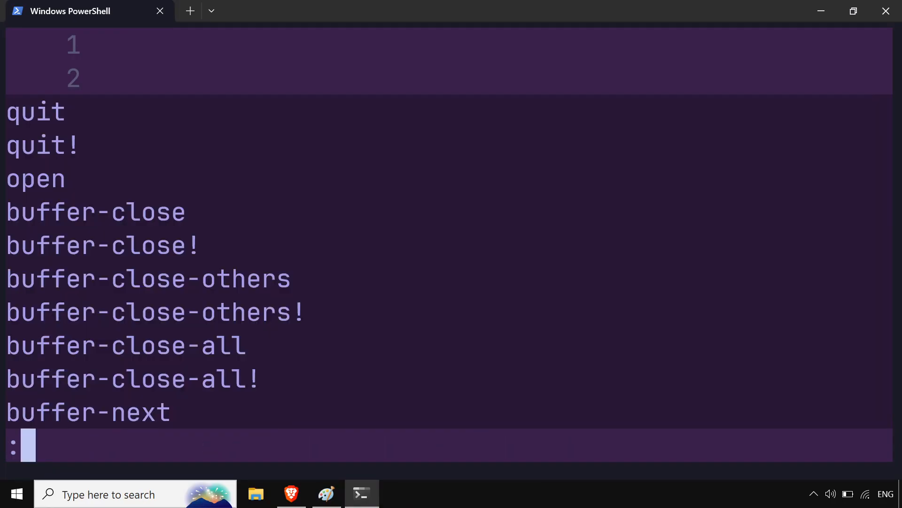
Enter the quit! command to exit Helix without saving
{"action": "type", "text": "ope"}
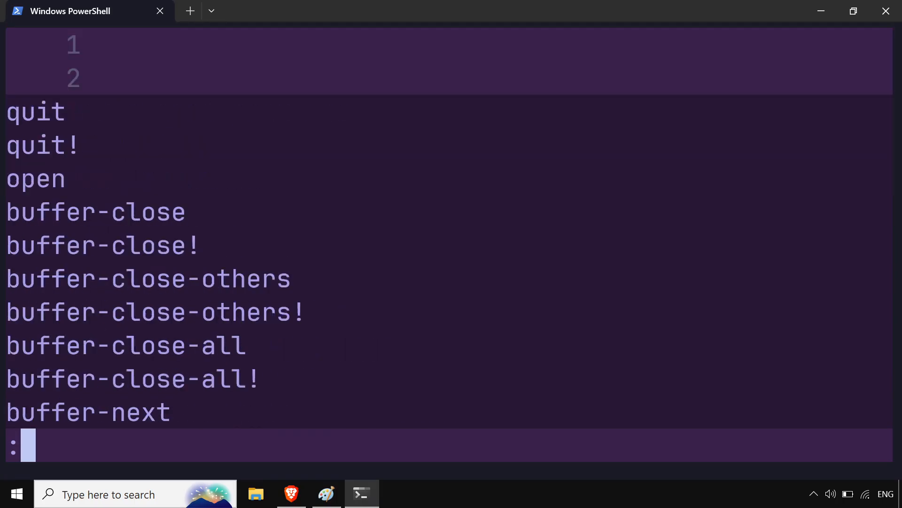
{"action": "type", "text": "q"}
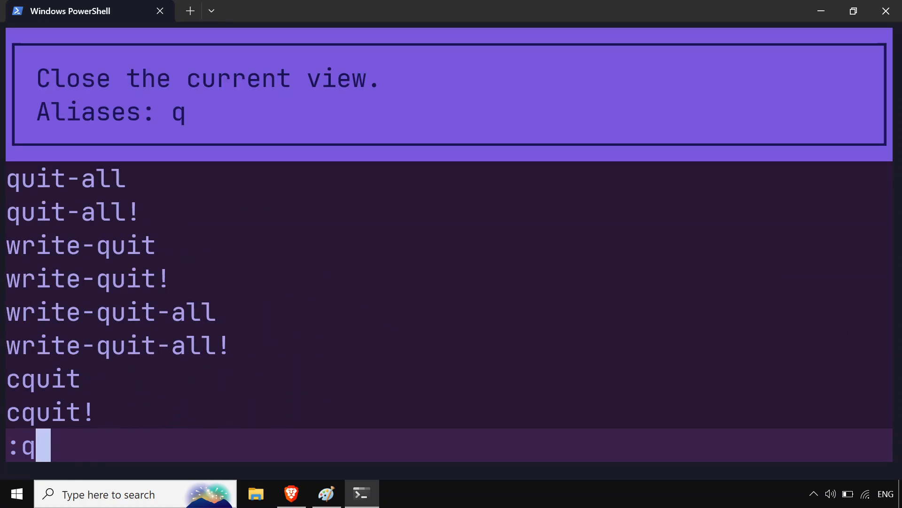
{"action": "type", "text": "uit"}
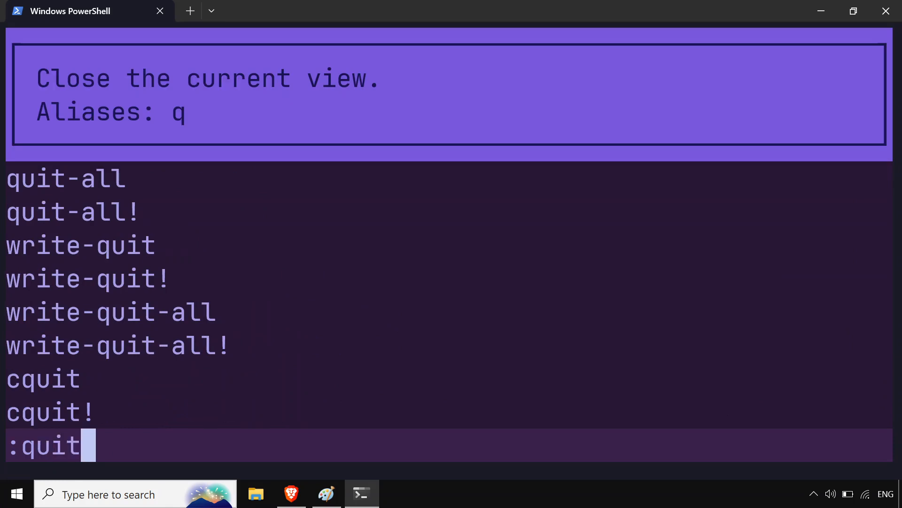
{"action": "type", "text": "!"}
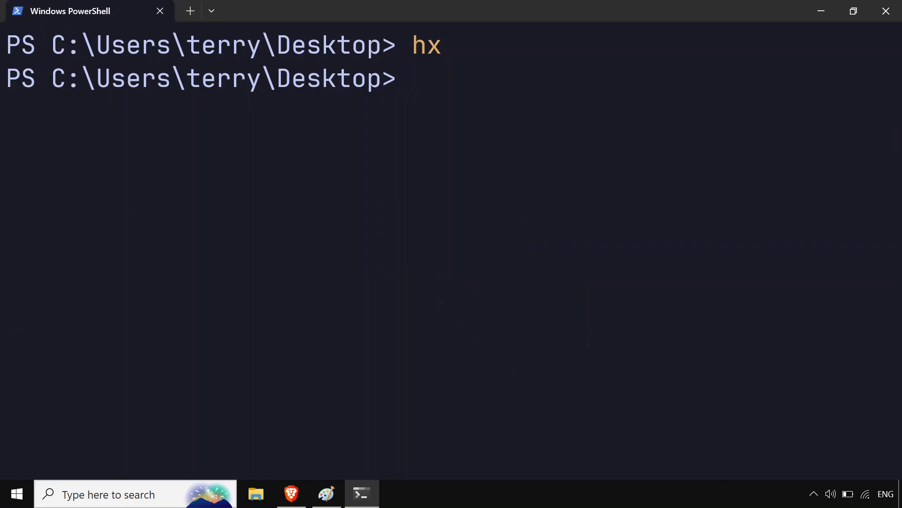
Run 'hx --health python', then scroll the all-language health report
{"action": "type", "text": "hx"}
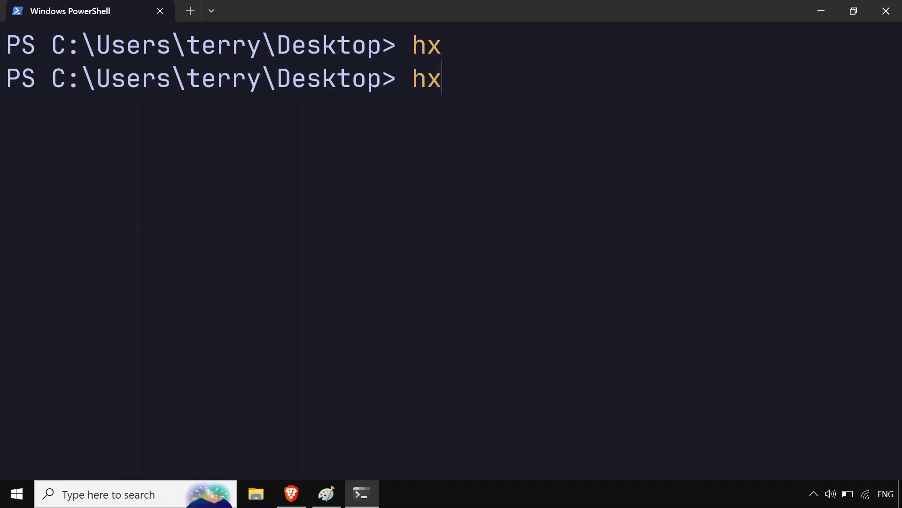
{"action": "type", "text": "-"}
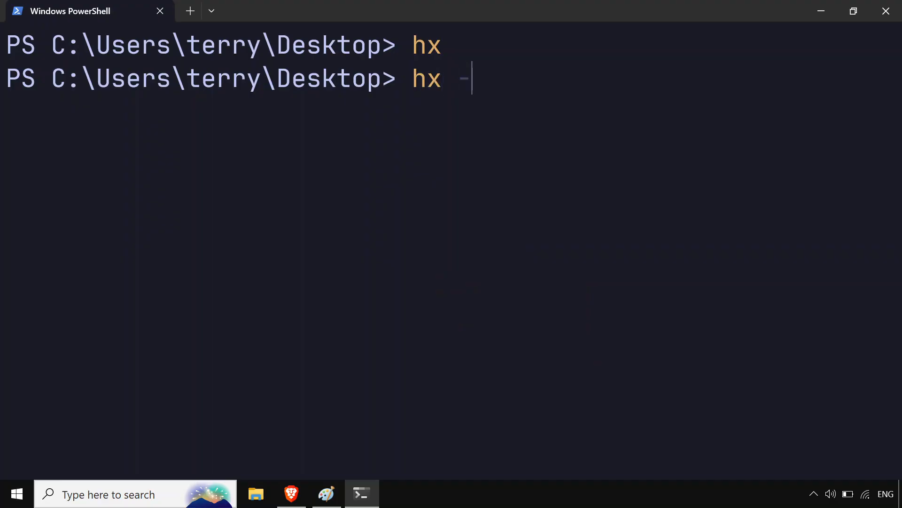
{"action": "type", "text": "-"}
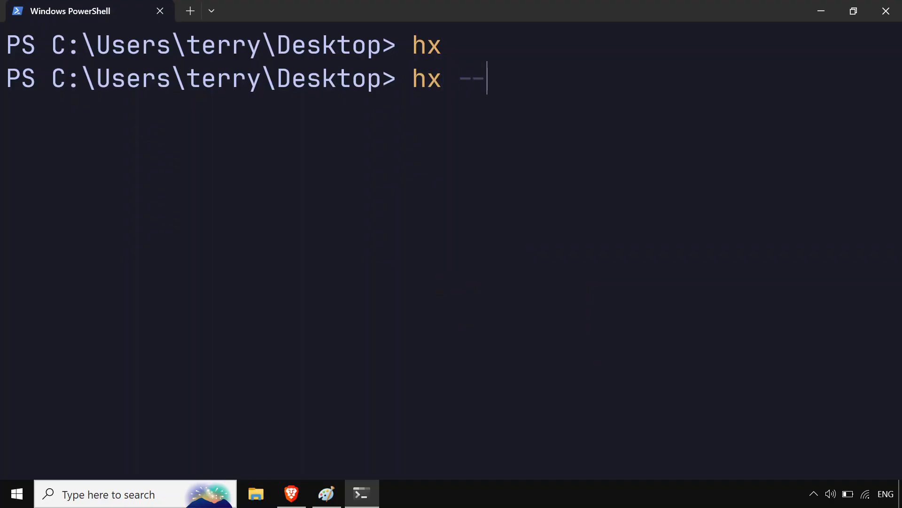
{"action": "type", "text": "health"}
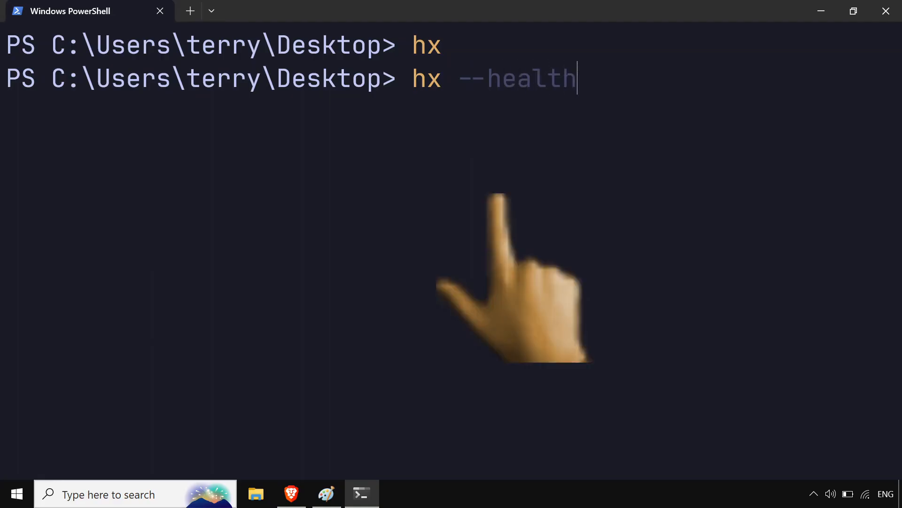
{"action": "type", "text": "pytho"}
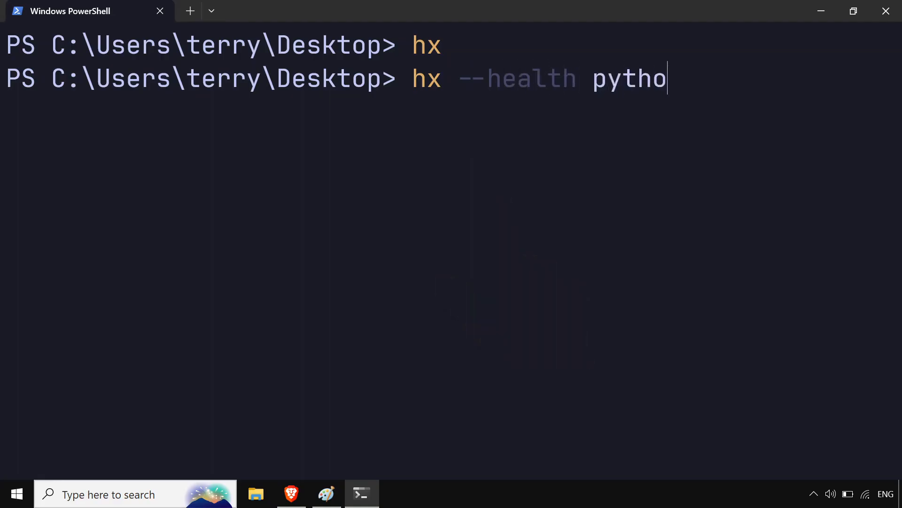
{"action": "key", "text": "Return"}
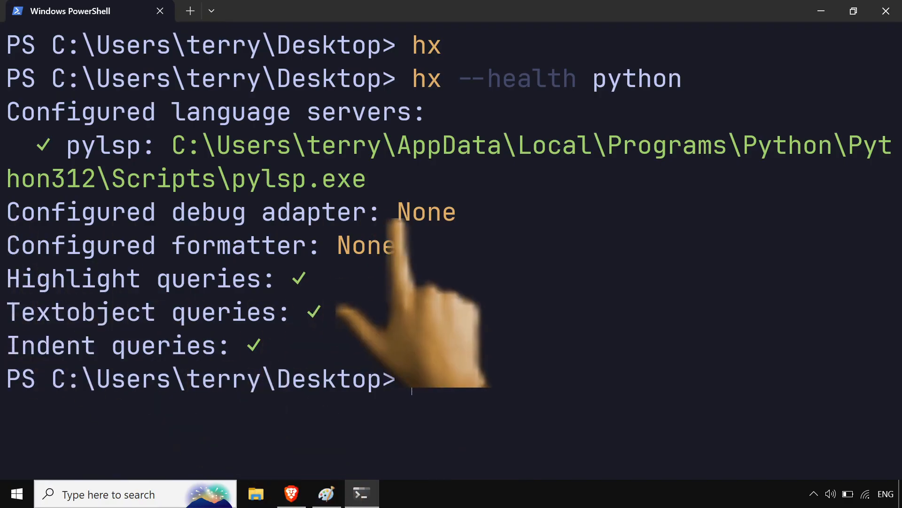
{"action": "mouse_move", "coordinate": [57, 316]}
{"action": "type", "text": "hx --health py"}
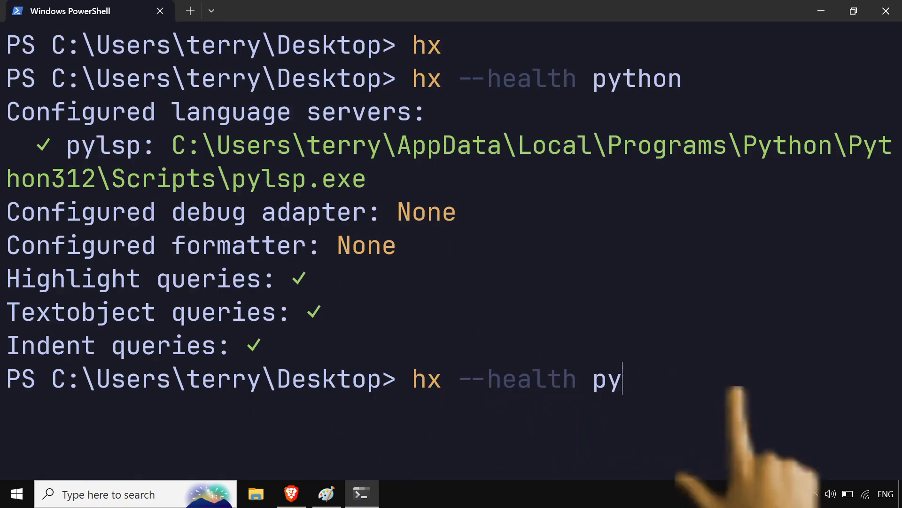
{"action": "key", "text": "Backspace"}
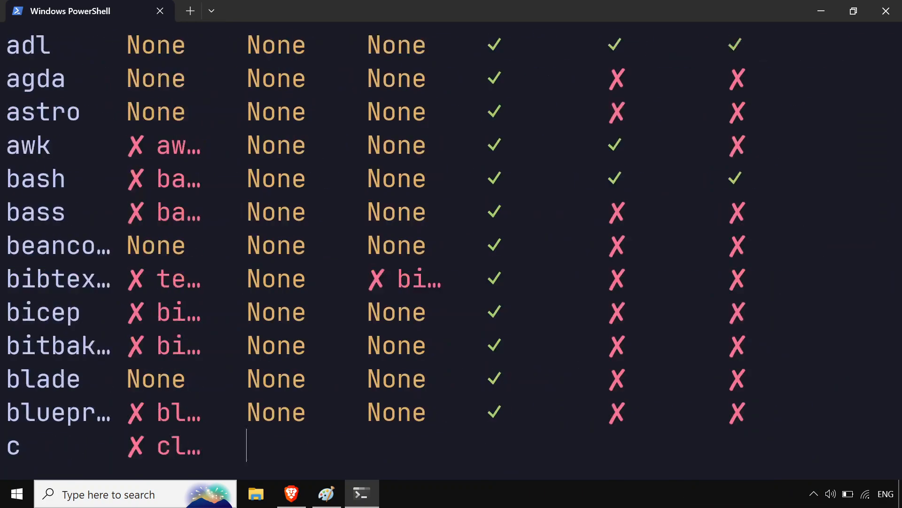
{"action": "scroll", "scroll_direction": "down", "scroll_amount": 3}
{"action": "type", "text": "hx"}
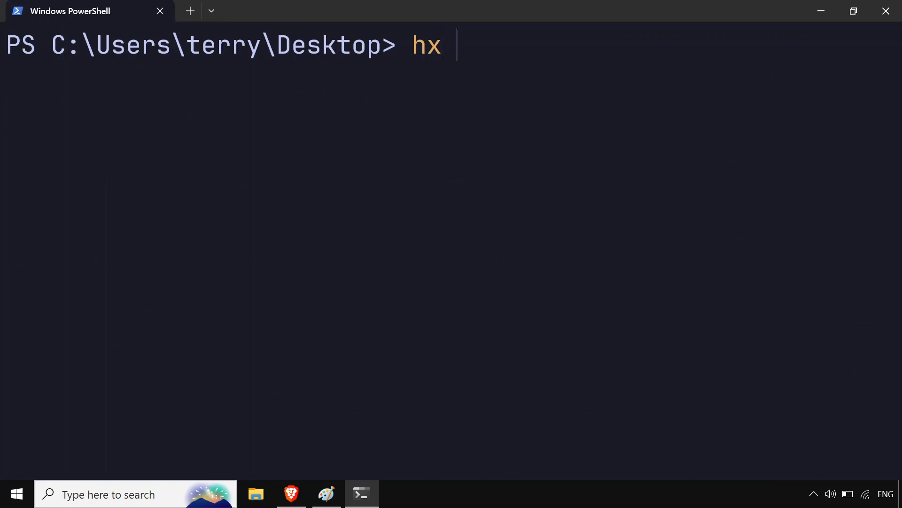
Open new.py with hx, insert empty lines, and move back up to line 4
{"action": "type", "text": "new"}
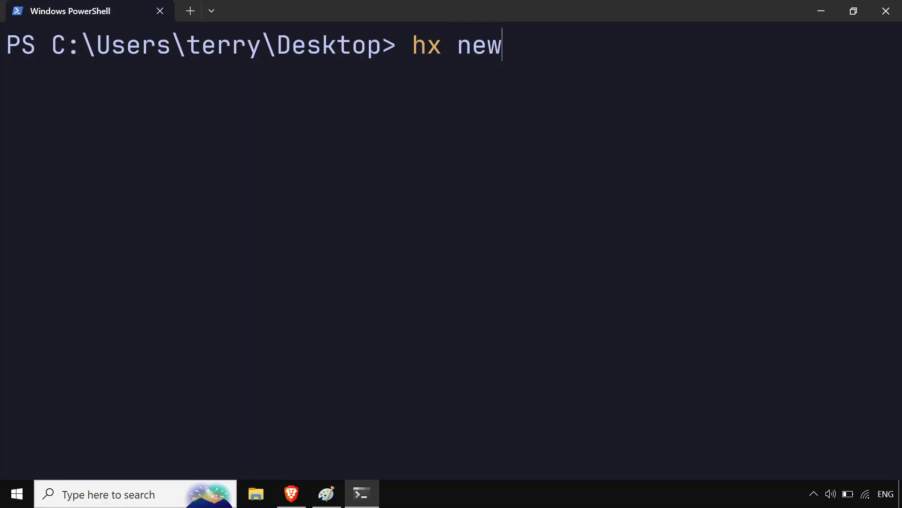
{"action": "type", "text": ".py"}
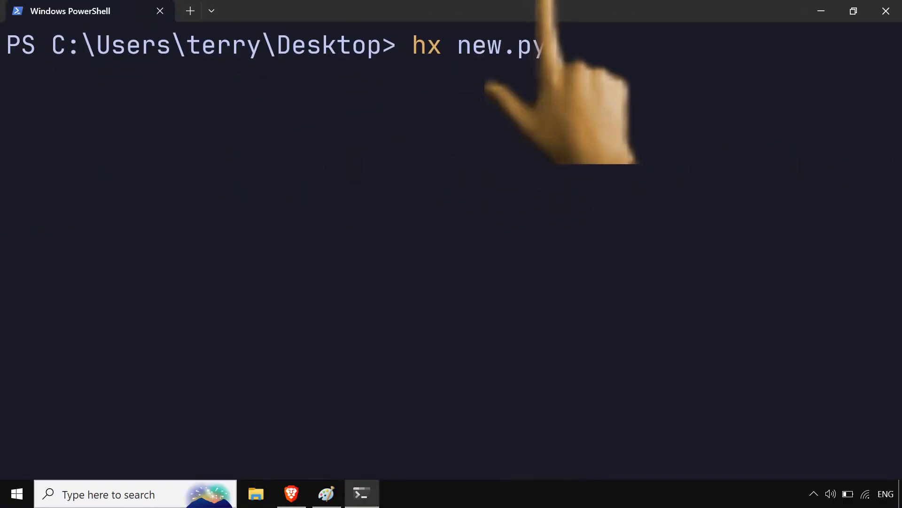
{"action": "key", "text": "Return"}
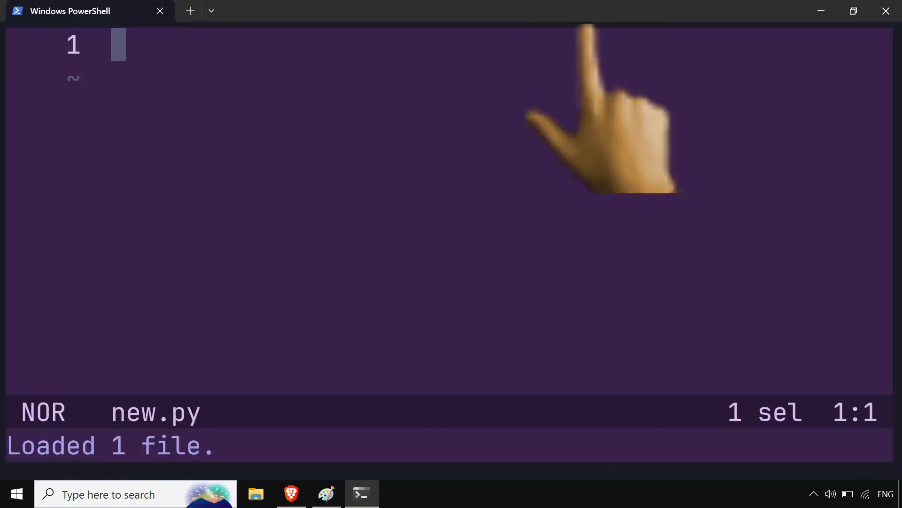
{"action": "mouse_move", "coordinate": [374, 311]}
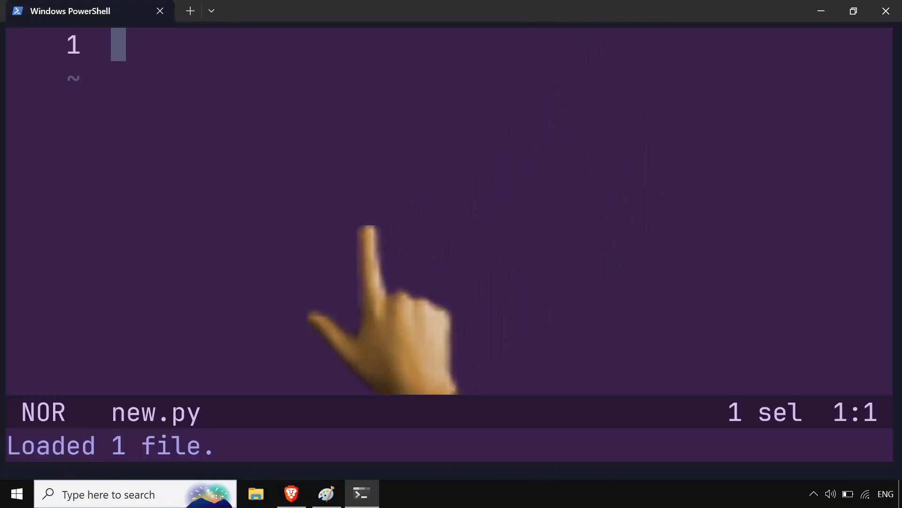
{"action": "key", "text": "i"}
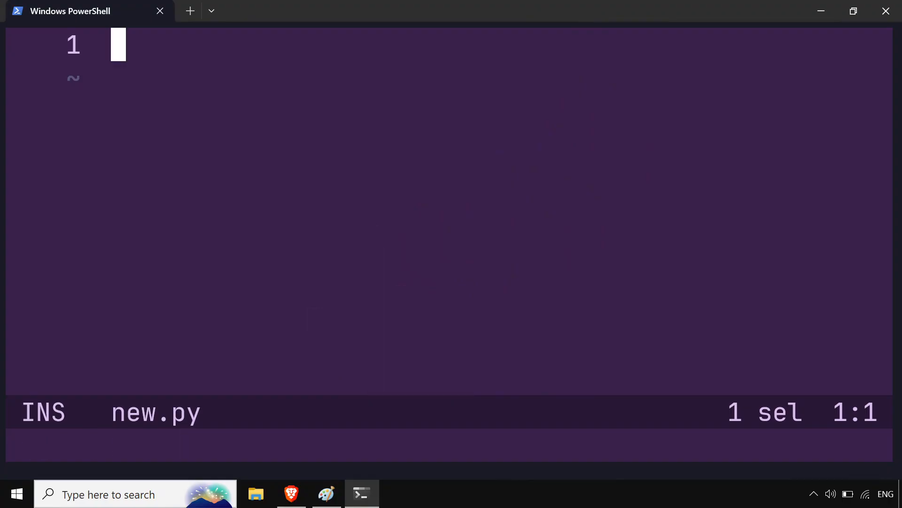
{"action": "key", "text": "Enter"}
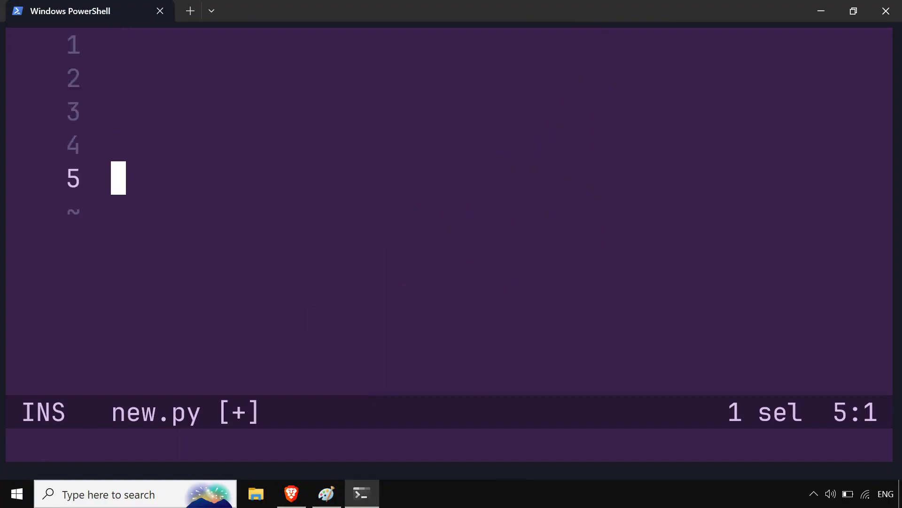
{"action": "key", "text": "Up"}
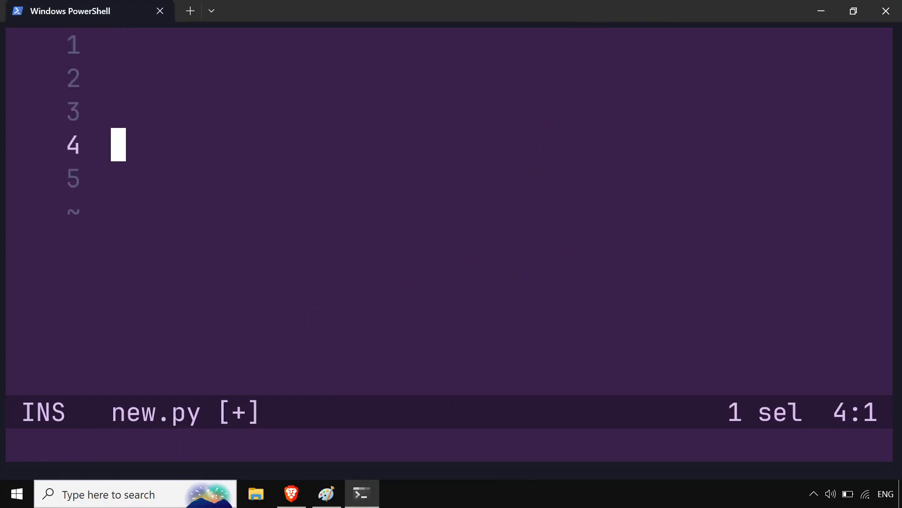
Type print("ASS WE CAN") on line 4, remove the stray colon, and exit insert mode
{"action": "type", "text": "print"}
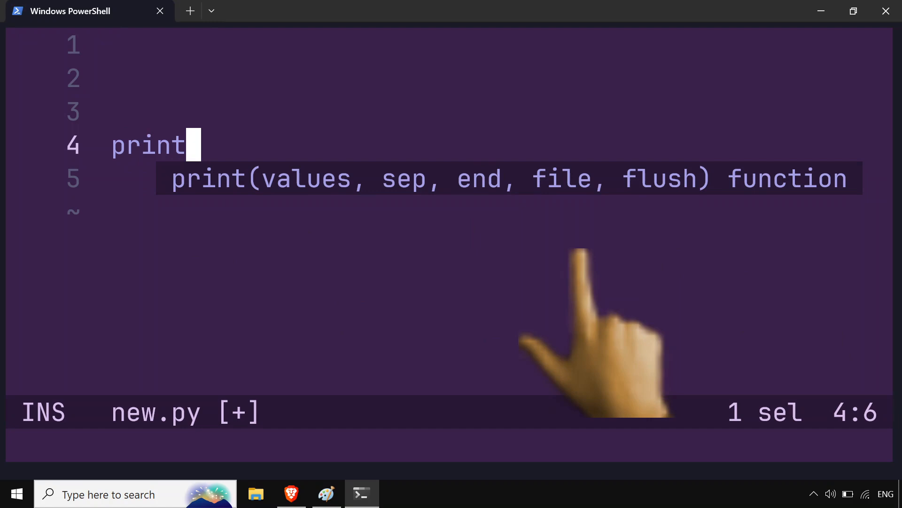
{"action": "type", "text": "()"}
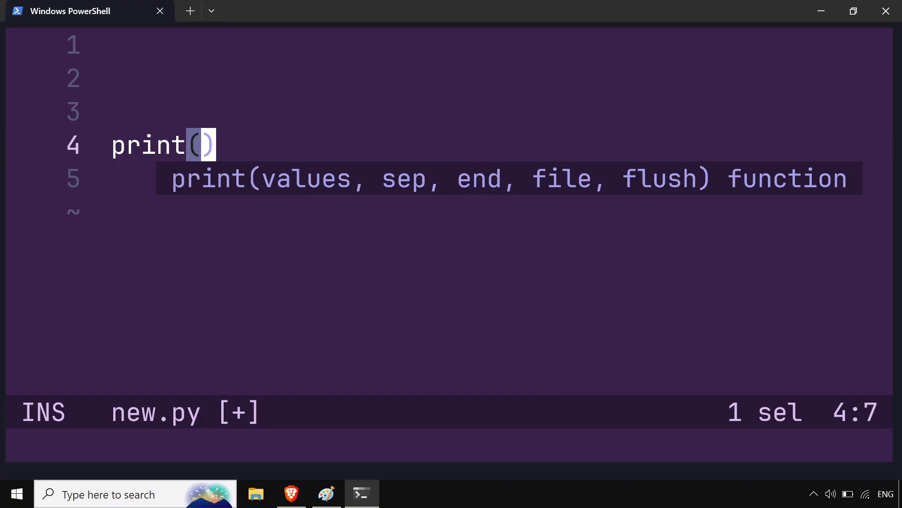
{"action": "type", "text": "\""}
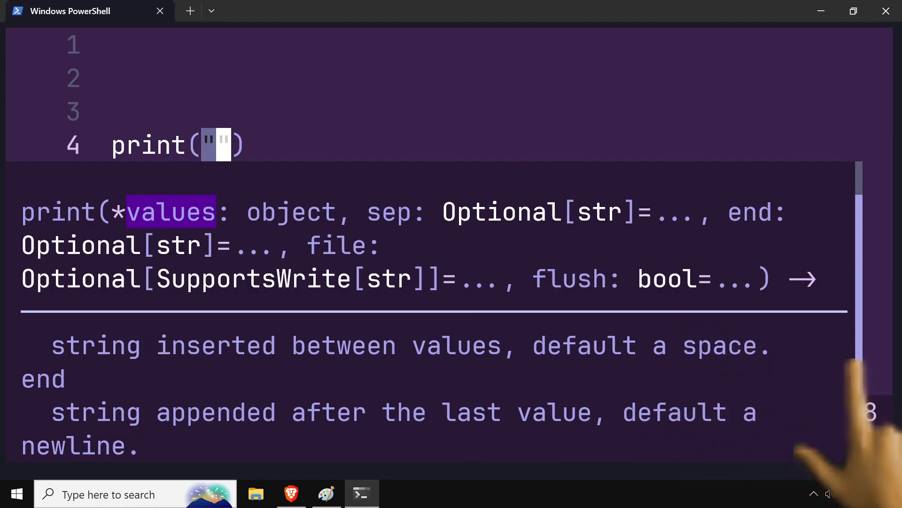
{"action": "scroll", "scroll_direction": "down", "scroll_amount": 3}
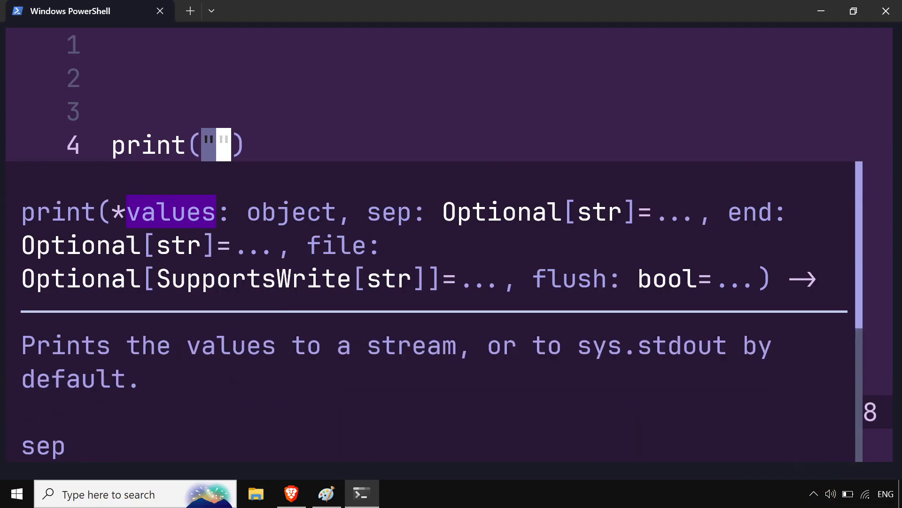
{"action": "scroll", "scroll_direction": "down", "scroll_amount": 3}
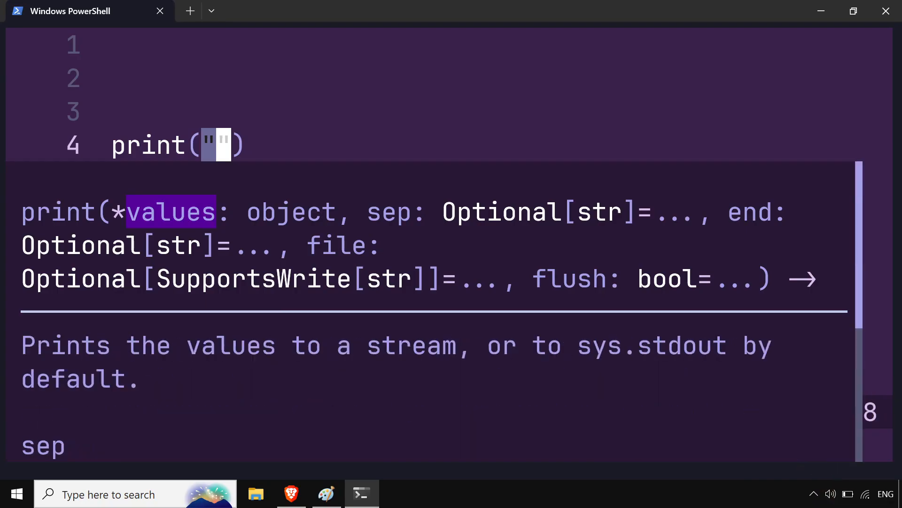
{"action": "mouse_move", "coordinate": [749, 403]}
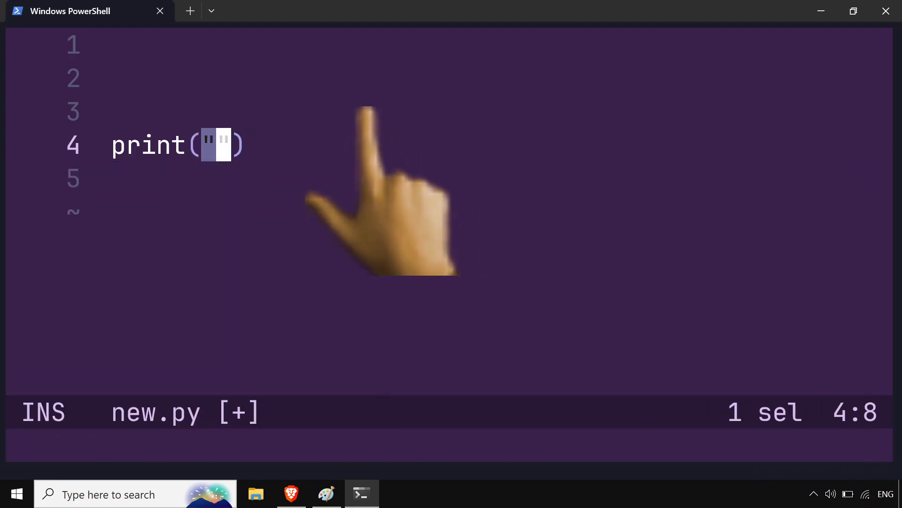
{"action": "type", "text": "A"}
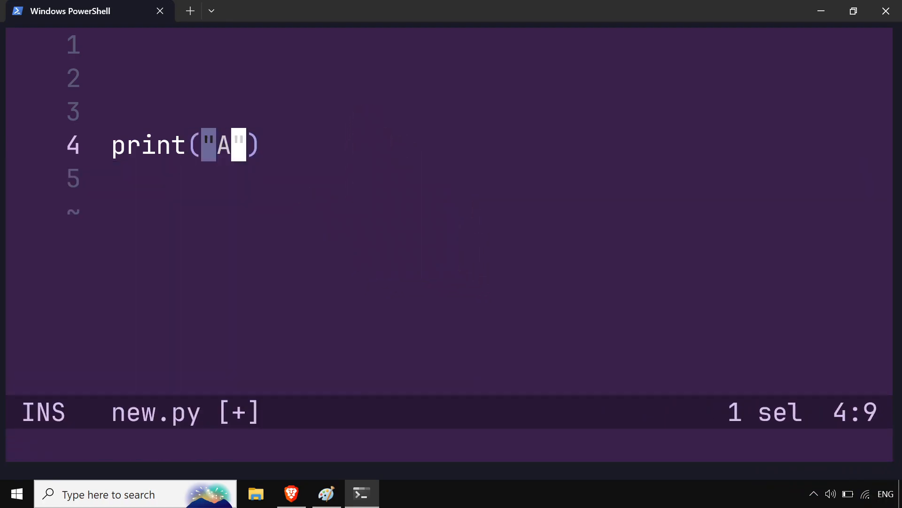
{"action": "type", "text": "SS WE"}
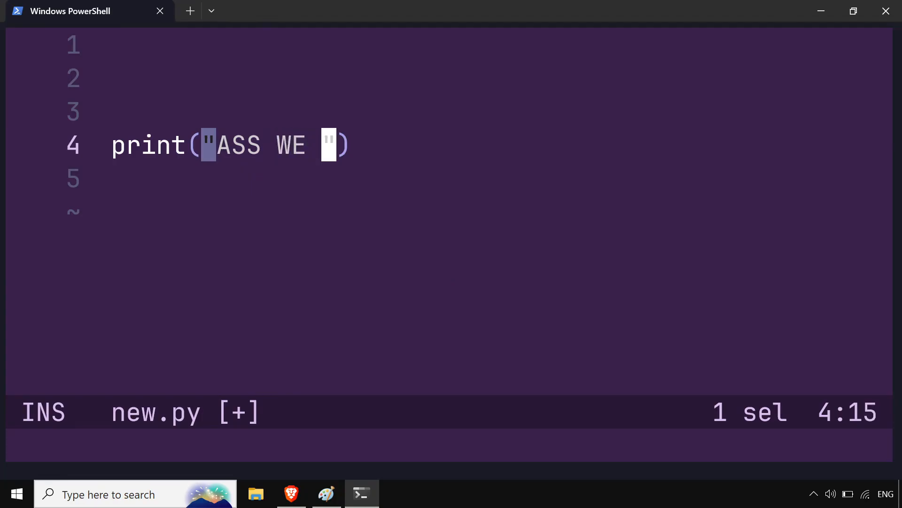
{"action": "type", "text": "CAN"}
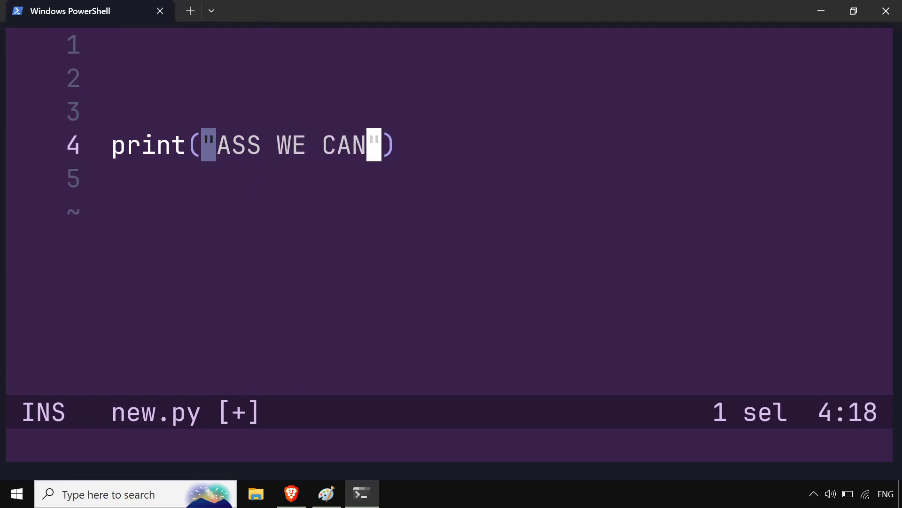
{"action": "type", "text": ":"}
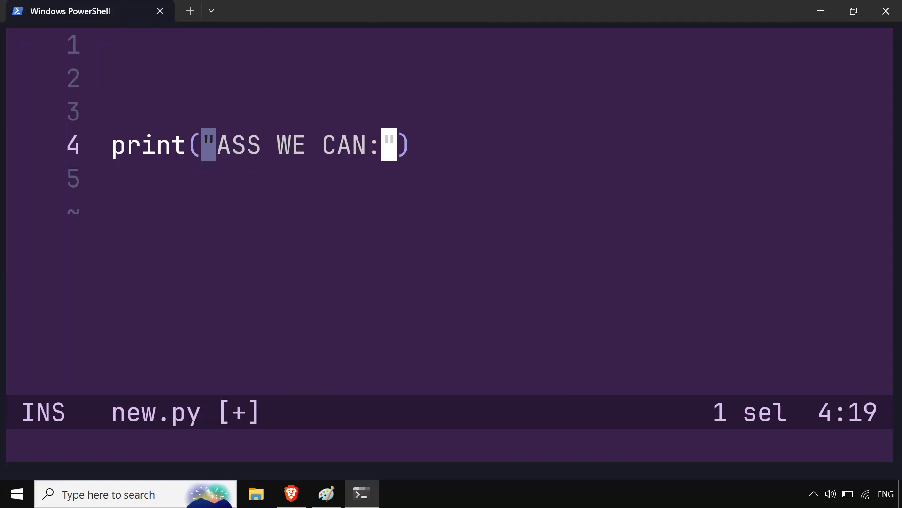
{"action": "key", "text": "Backspace"}
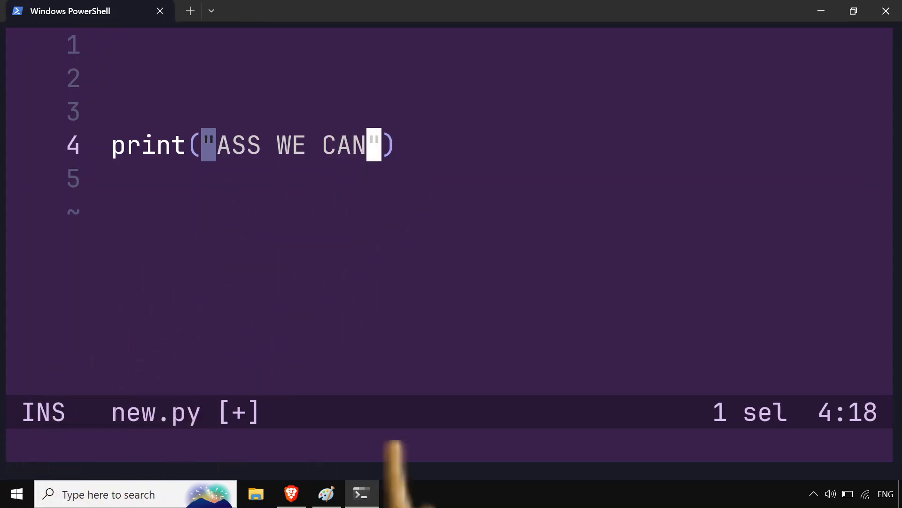
{"action": "key", "text": "Escape"}
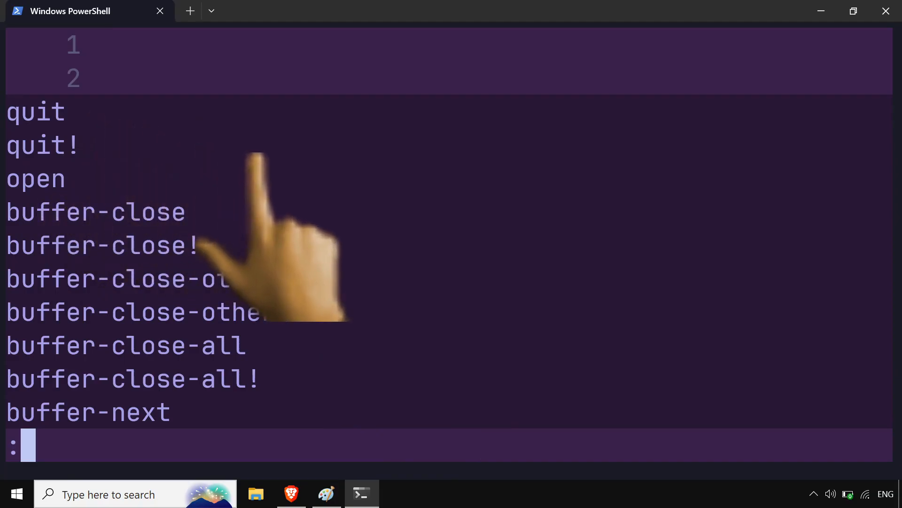
Write new.py to disk with :write, saving 6 lines and 29 bytes
{"action": "type", "text": "wr"}
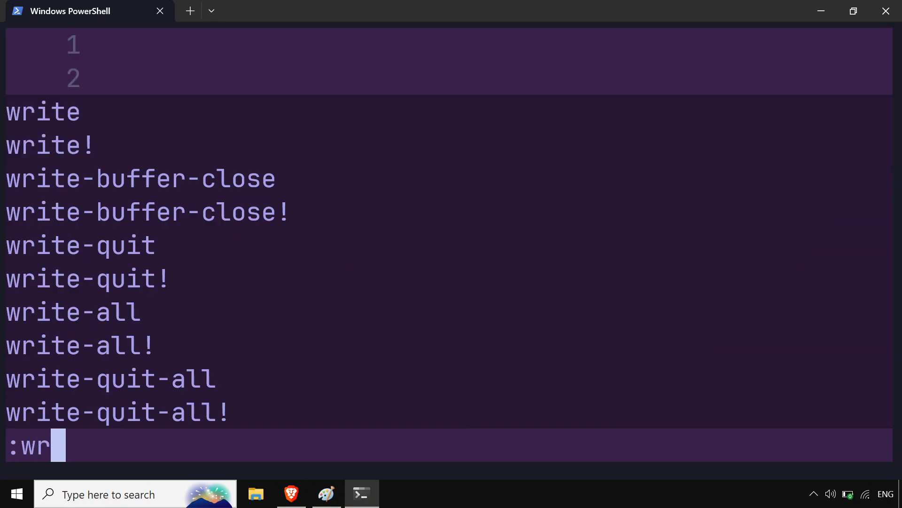
{"action": "type", "text": "ite"}
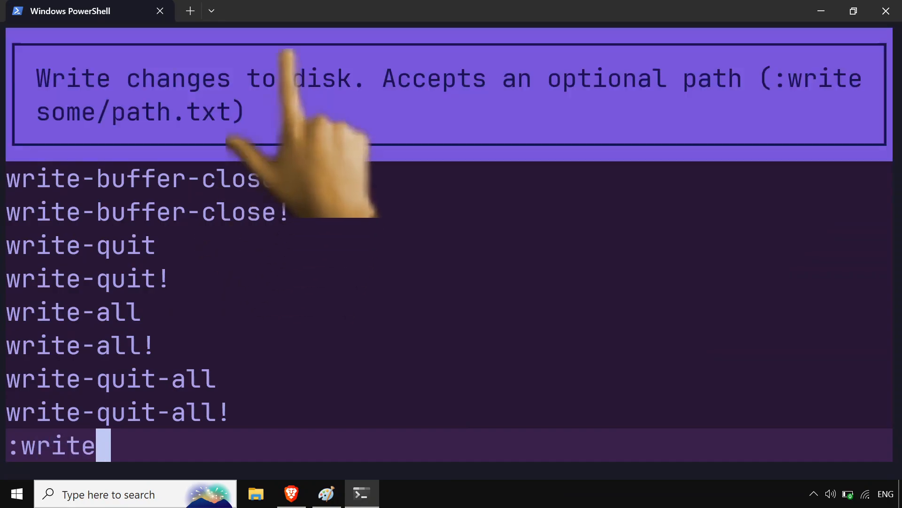
{"action": "key", "text": "Backspace"}
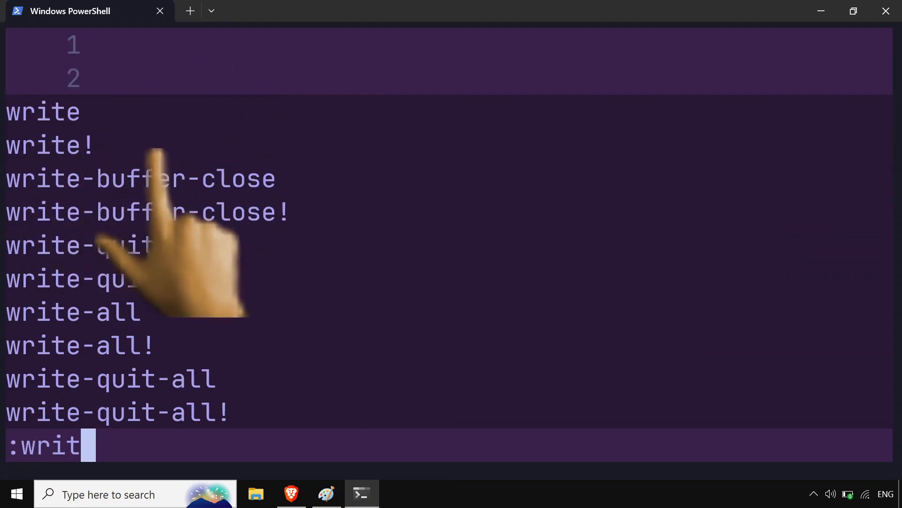
{"action": "key", "text": "Return"}
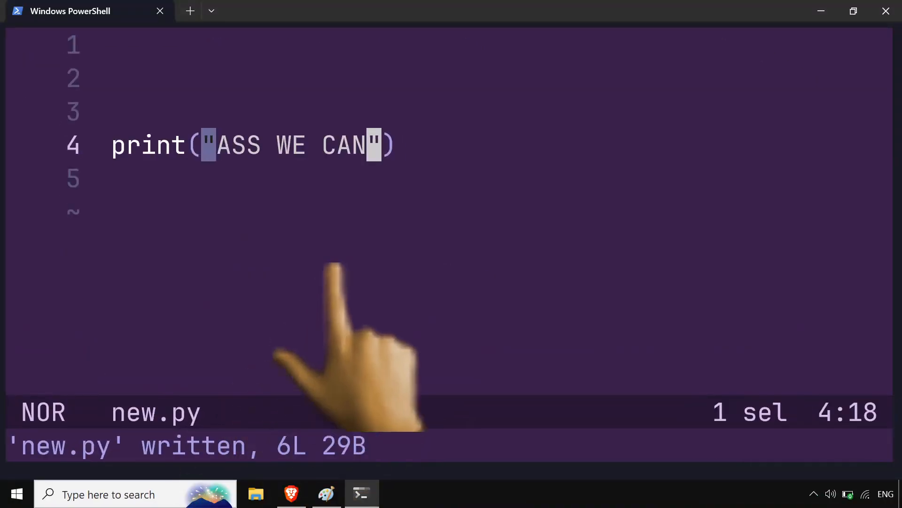
In the right PowerShell pane, change to the Desktop folder and enter 'python new.py'
{"action": "key", "text": "y"}
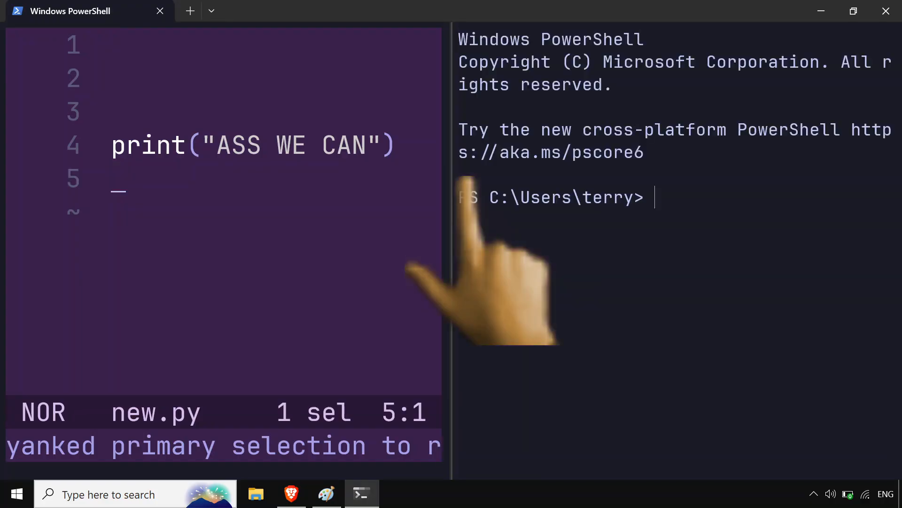
{"action": "type", "text": "cd"}
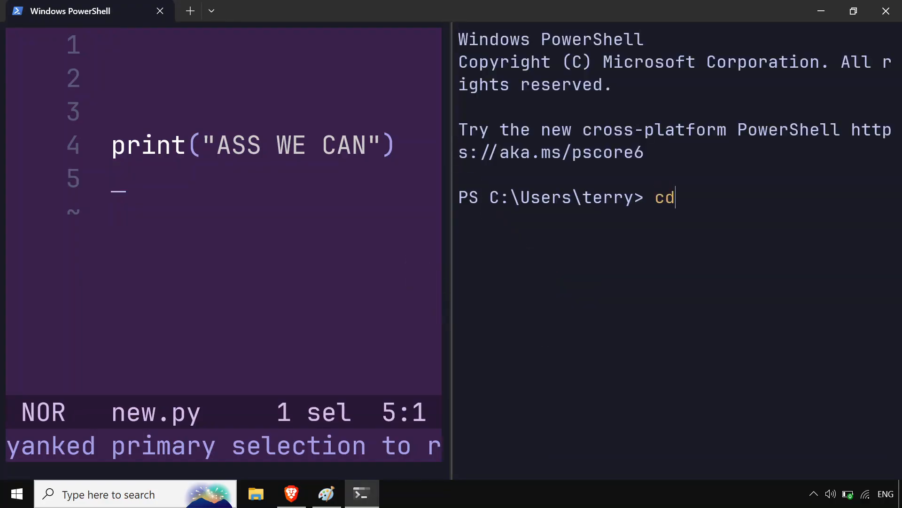
{"action": "type", "text": ".\\Desktop\\"}
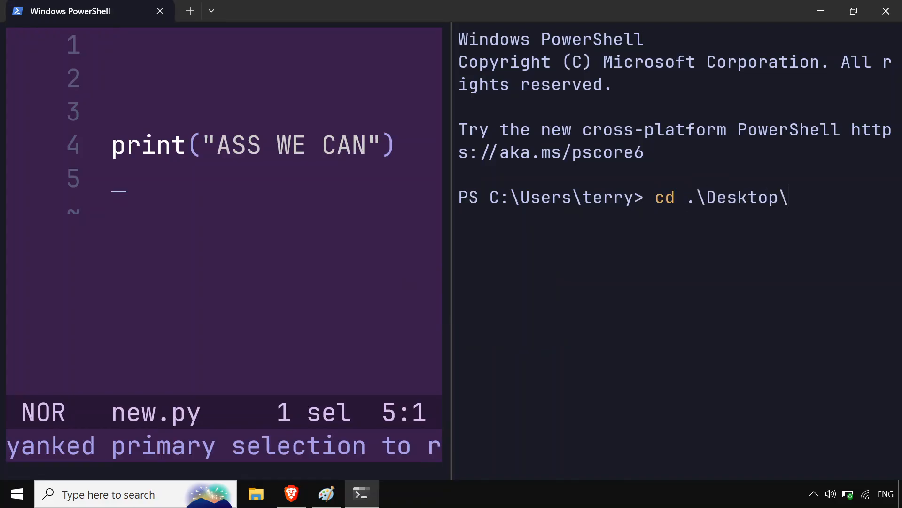
{"action": "key", "text": "Return"}
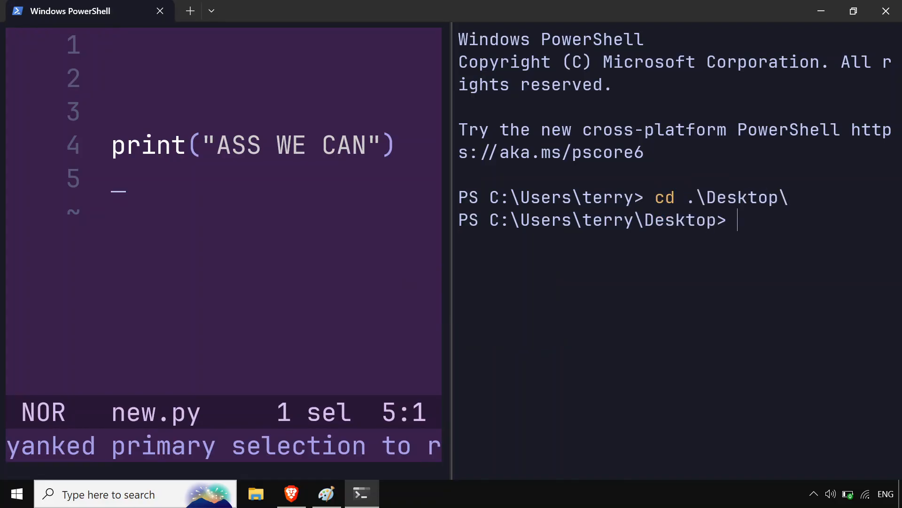
{"action": "type", "text": "python"}
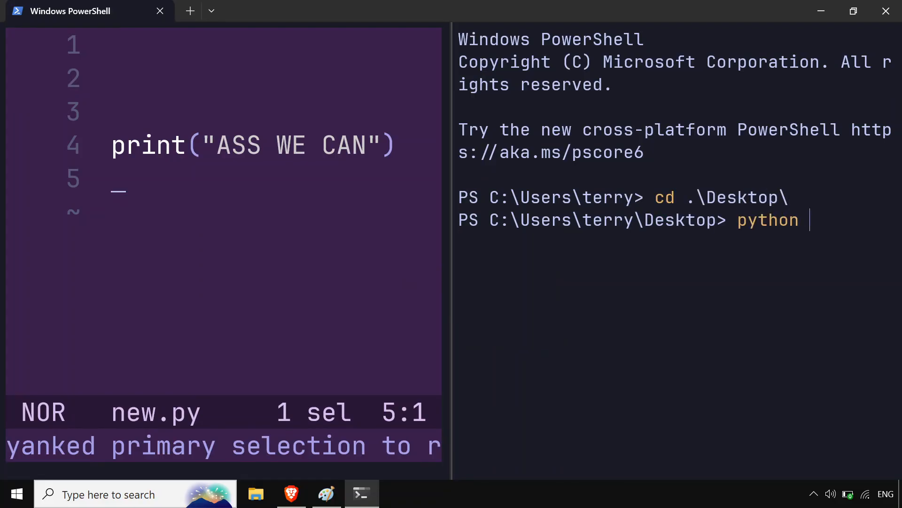
{"action": "type", "text": "new.py"}
{"action": "left_click", "coordinate": [224, 445]}
{"action": "type", "text": ":optio"}
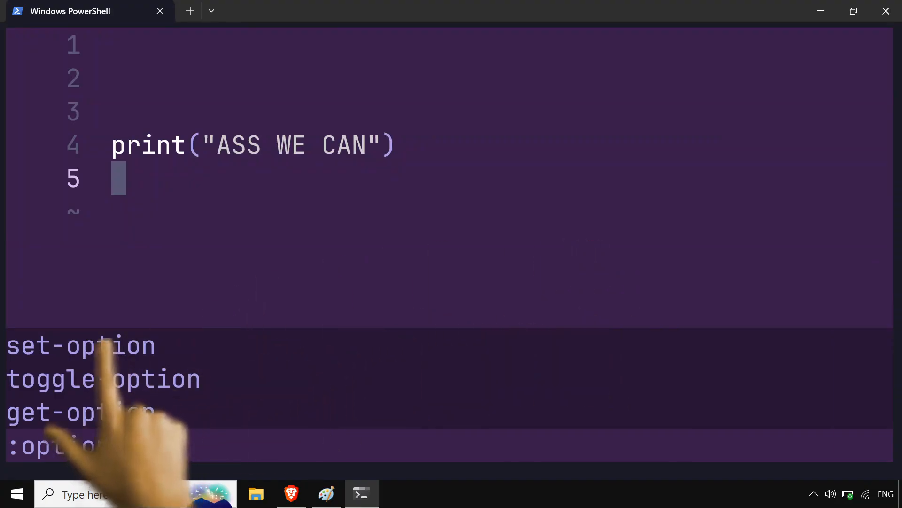
Run 'set-option soft-wrap.enable true' in Helix to turn on soft wrapping
{"action": "left_click", "coordinate": [81, 345]}
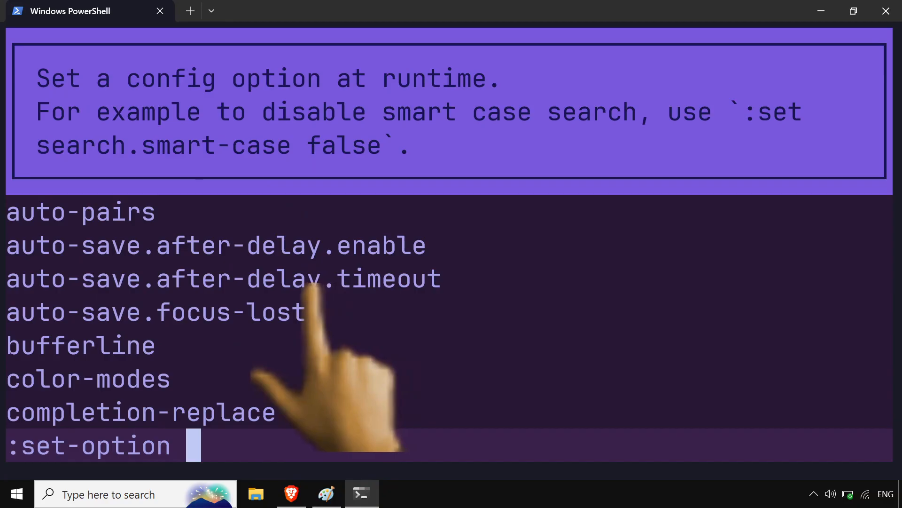
{"action": "type", "text": "wrap"}
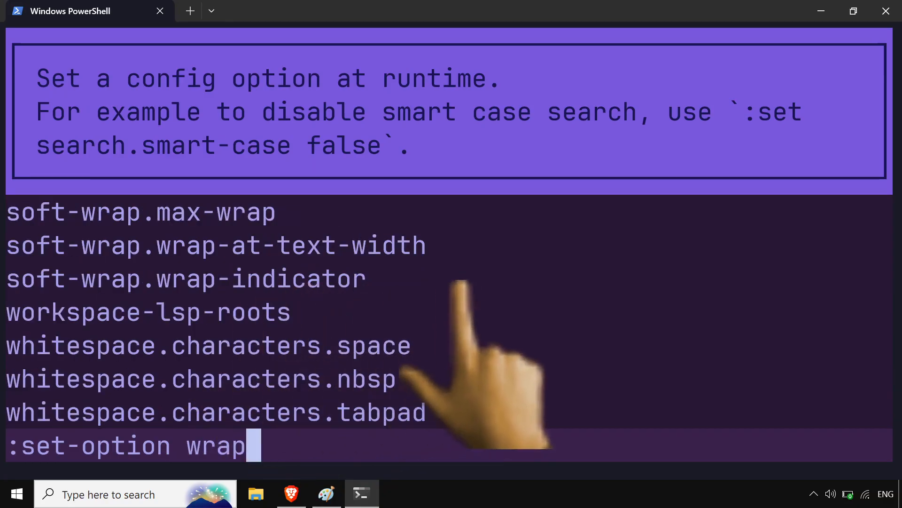
{"action": "type", "text": "search.wrap-around"}
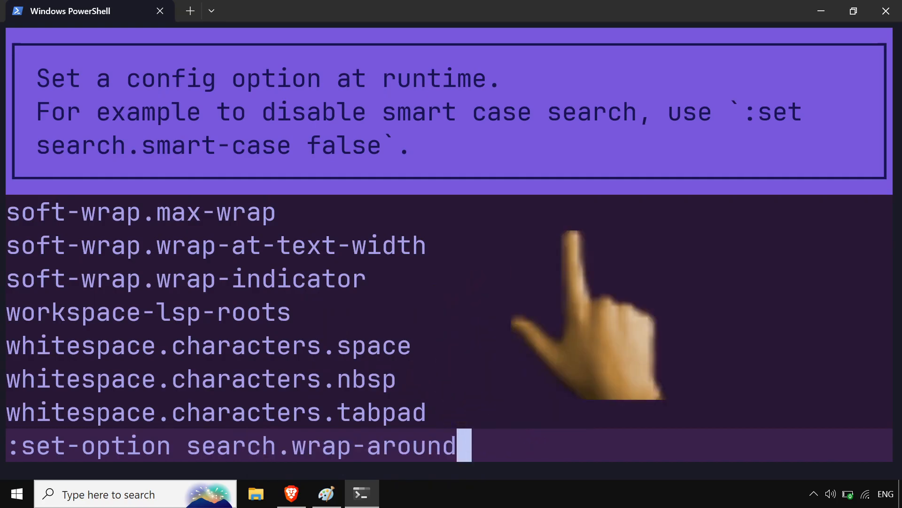
{"action": "type", "text": "soft-wrap.enable"}
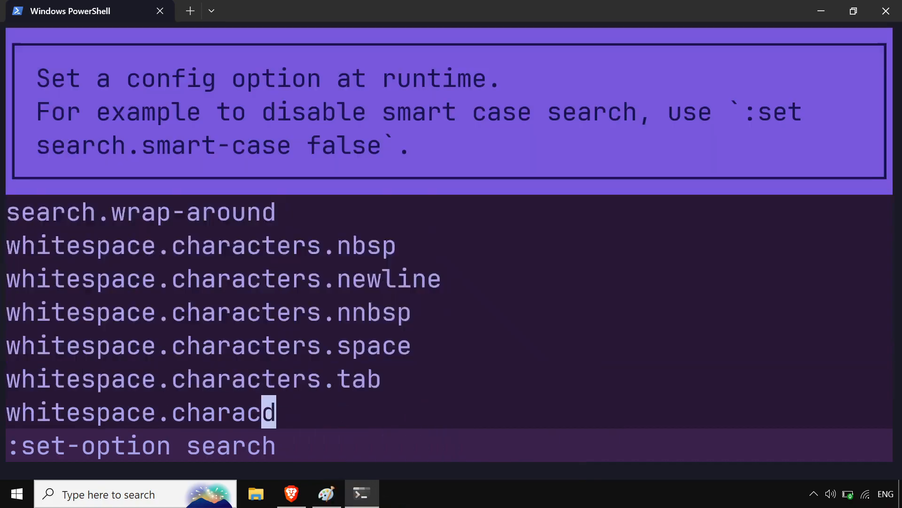
{"action": "type", "text": "wrap"}
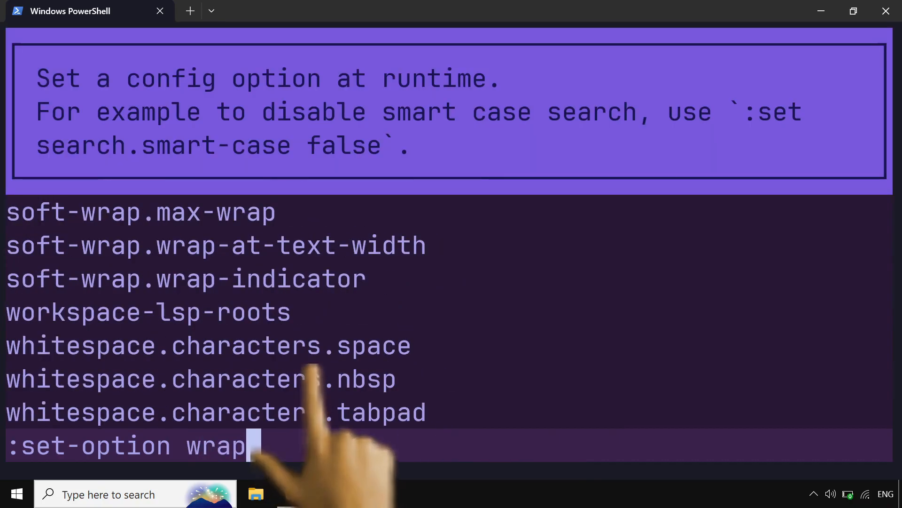
{"action": "key", "text": "BackSpace"}
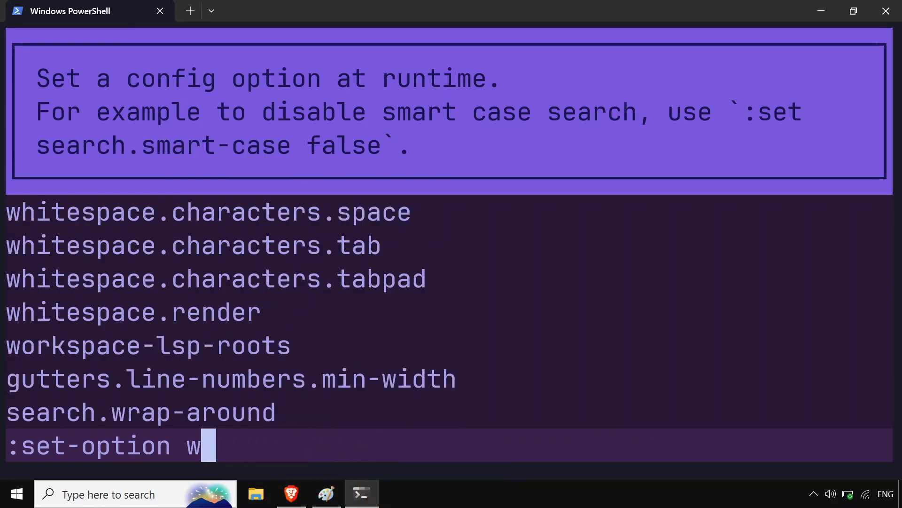
{"action": "type", "text": "soft-wrap.enable"}
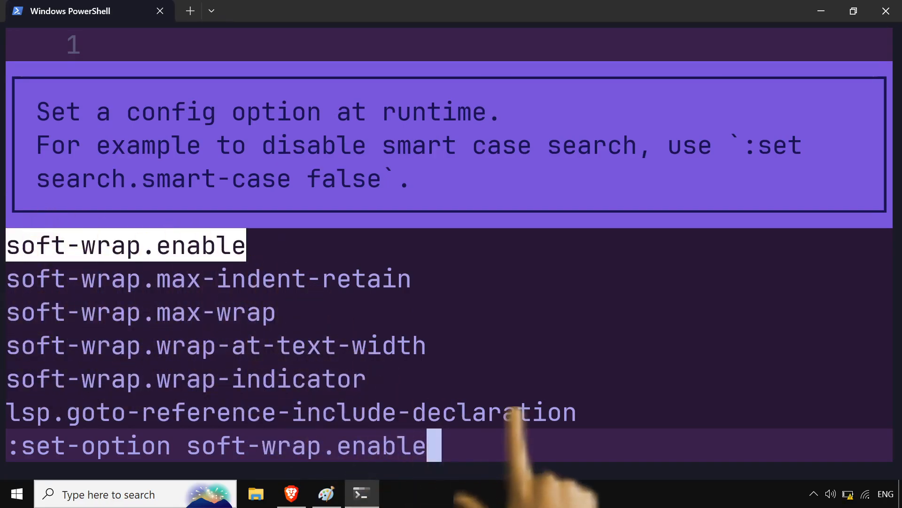
{"action": "type", "text": "tr"}
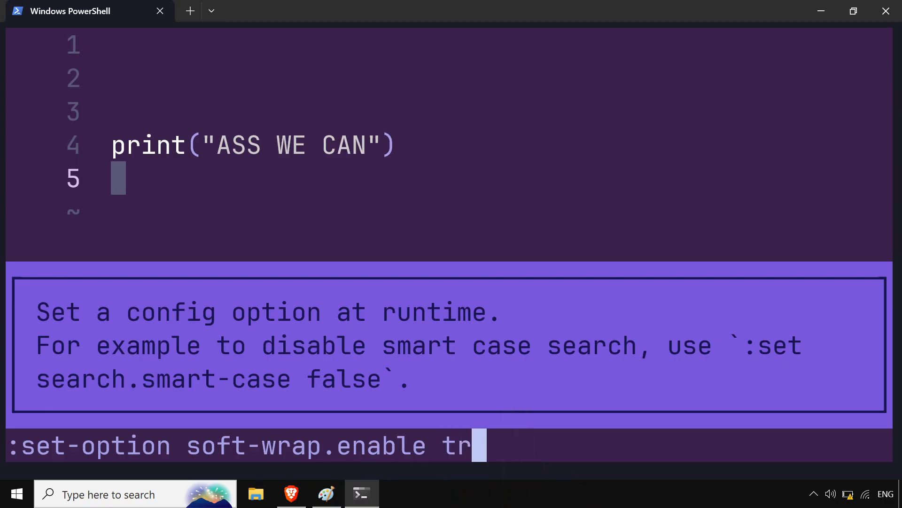
{"action": "type", "text": "ue"}
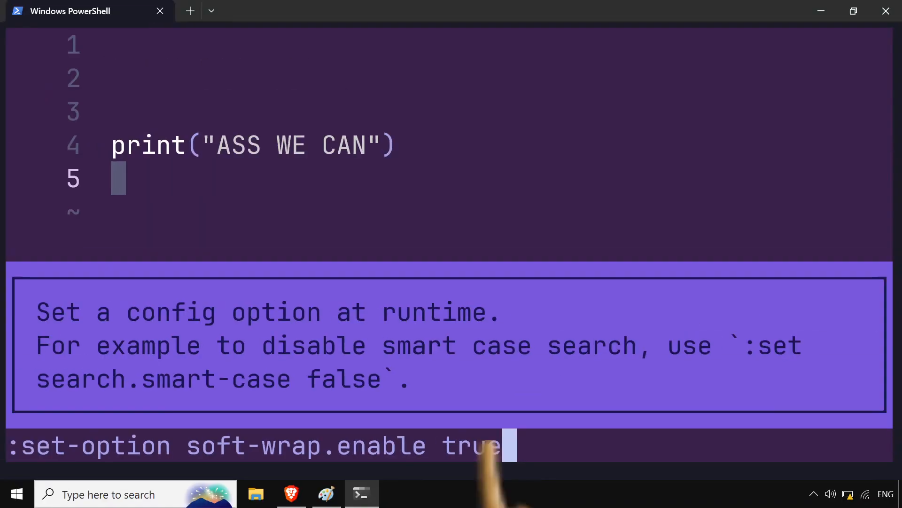
{"action": "key", "text": "Return"}
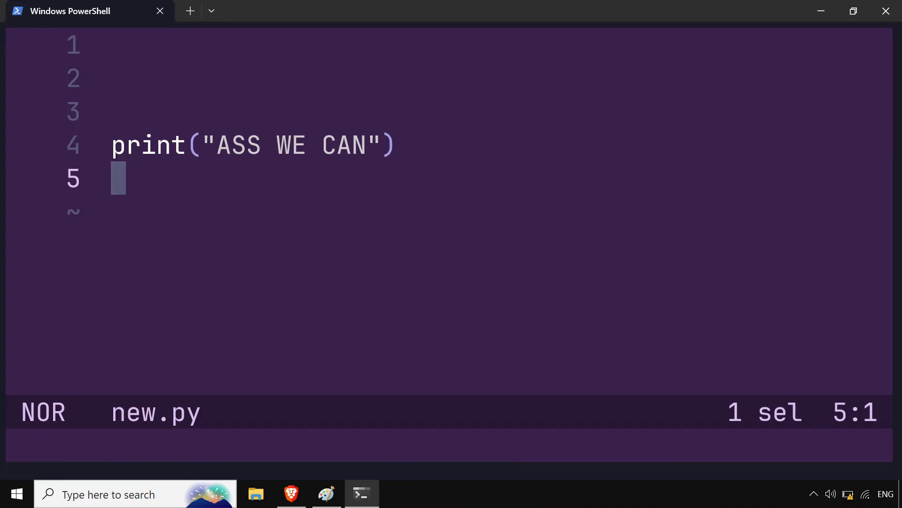
Insert long runs of 'a' and 'ssss' into new.py, then return to normal mode
{"action": "type", "text": "a"}
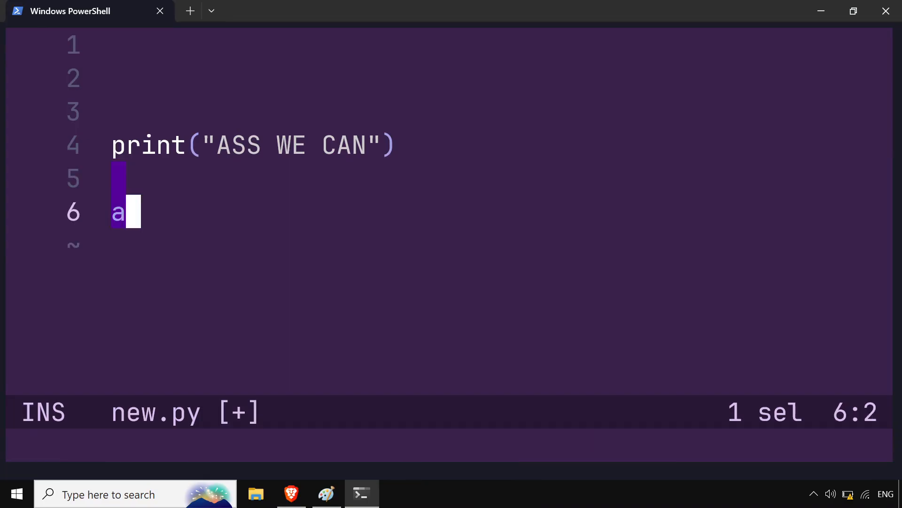
{"action": "type", "text": "aaaaaaaaa"}
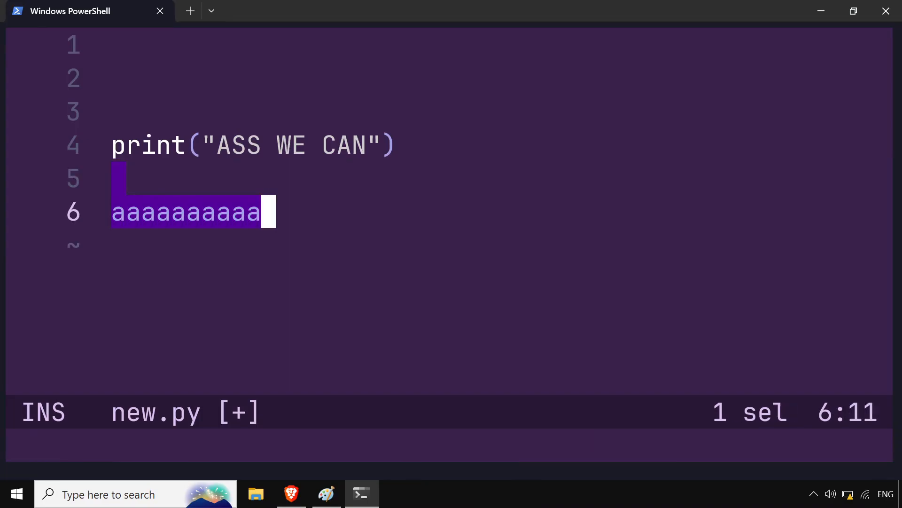
{"action": "type", "text": "aaaaaaaaaaaaaaaaaaaaaaaaaaaaaaaaaaaaaaaaaaaaaaaaaaaaaaaaaaaaaaaaaaaaaa"}
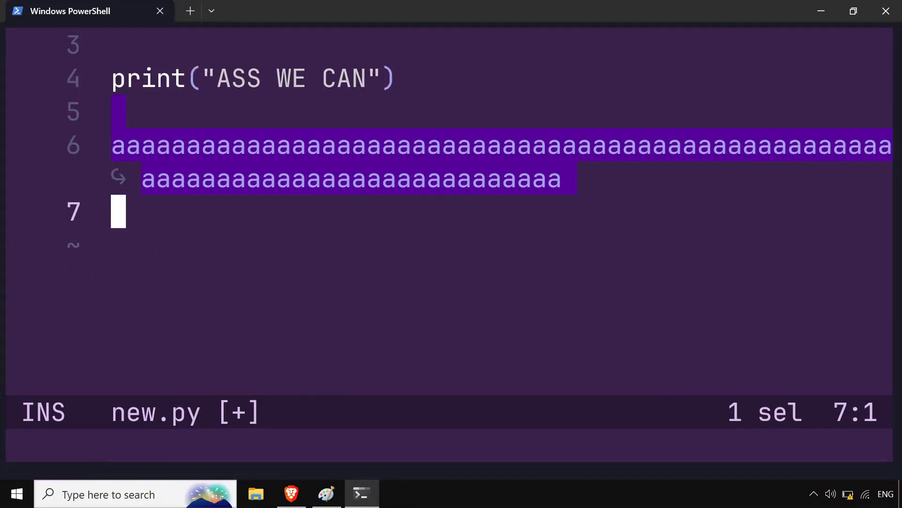
{"action": "type", "text": "ssss"}
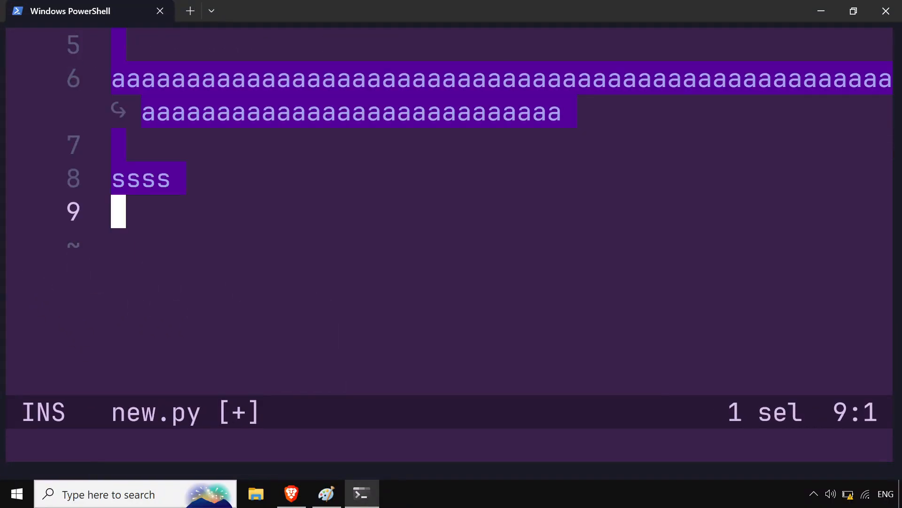
{"action": "type", "text": "aaaaaaaaaaaaaaaaaaaaaaaaaaaaaaaaaaaaaaaaaaaaaaaaaaaaaaaaaaaaaaaaaa"}
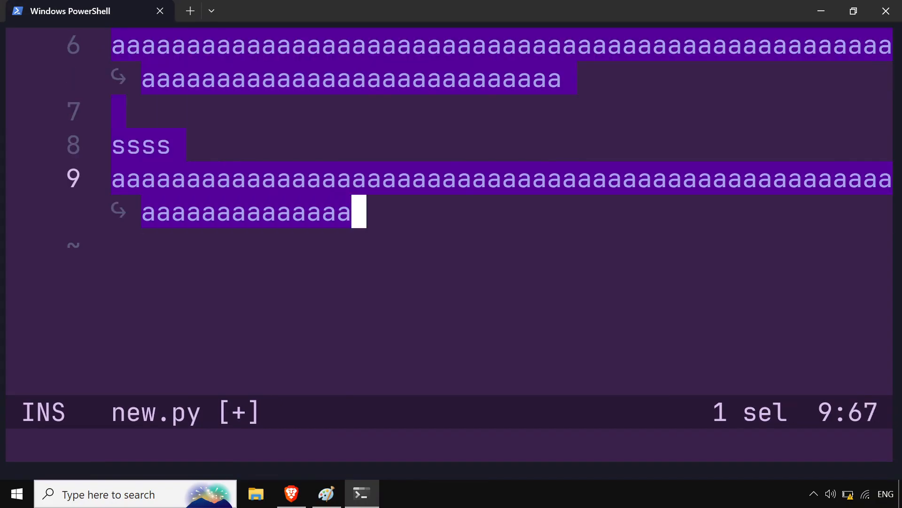
{"action": "key", "text": "Escape"}
{"action": "type", "text": ":q"}
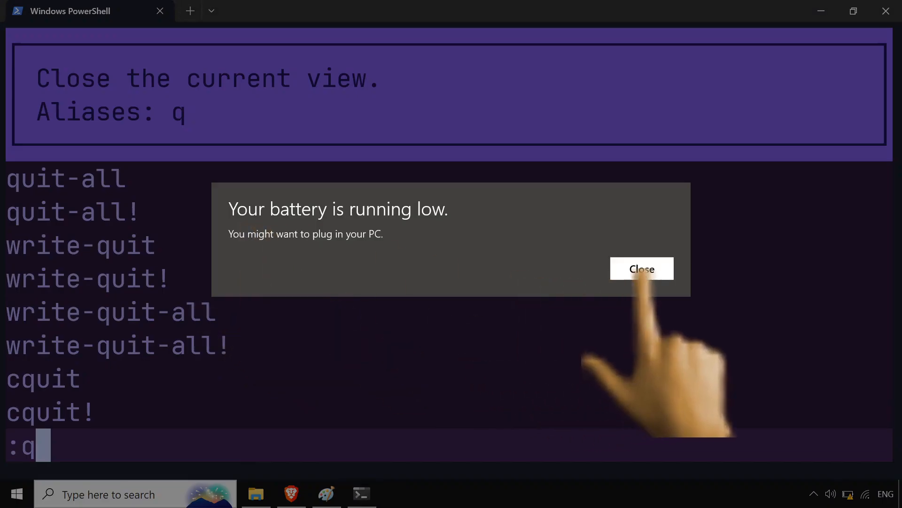
Close the low-battery notification and enter 'tutor' at the Helix command prompt
{"action": "left_click", "coordinate": [641, 269]}
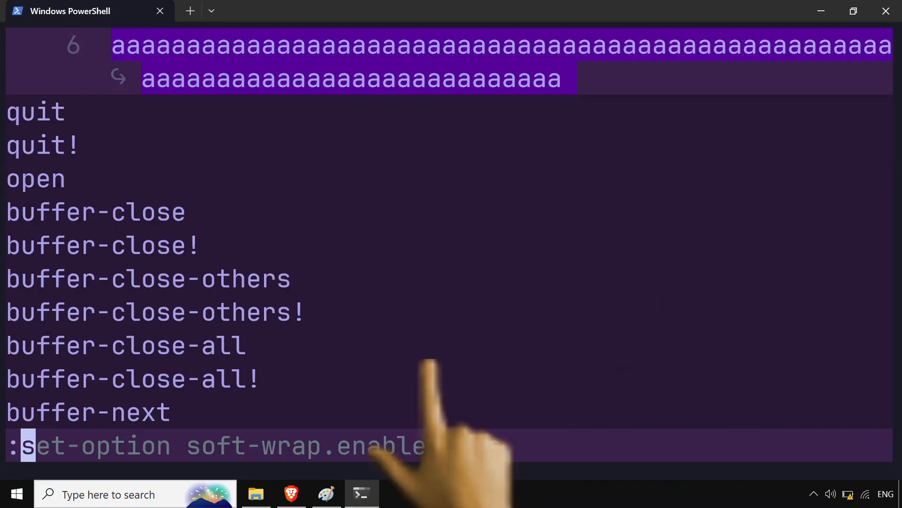
{"action": "type", "text": "tutor"}
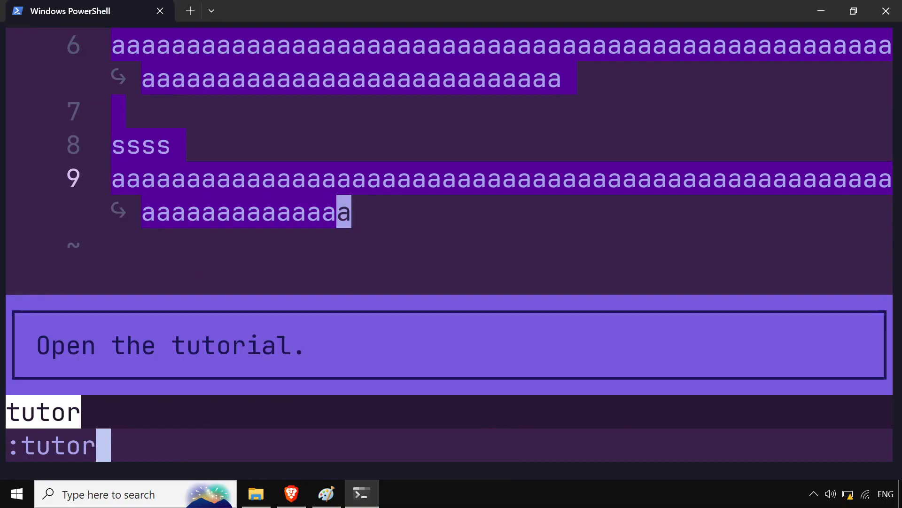
Launch the Helix tutorial and move down through it to the chapter 1 recap
{"action": "key", "text": "Return"}
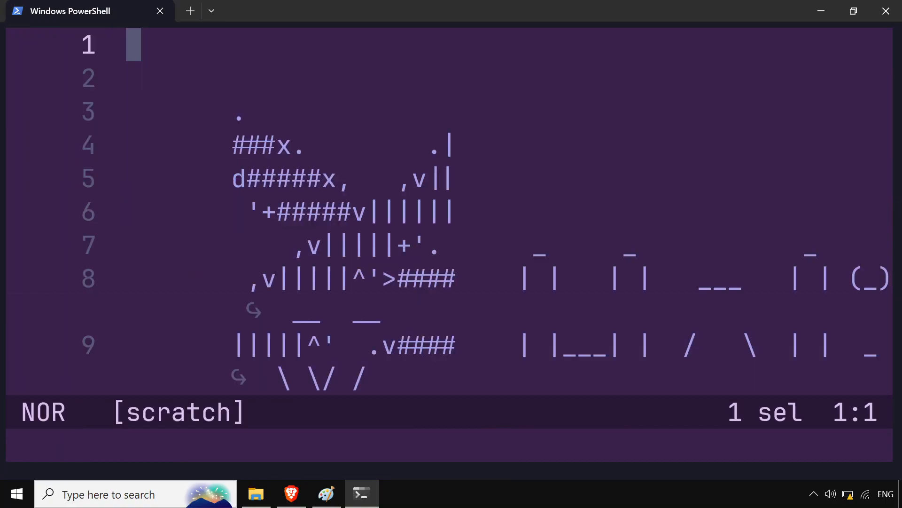
{"action": "key", "text": "j"}
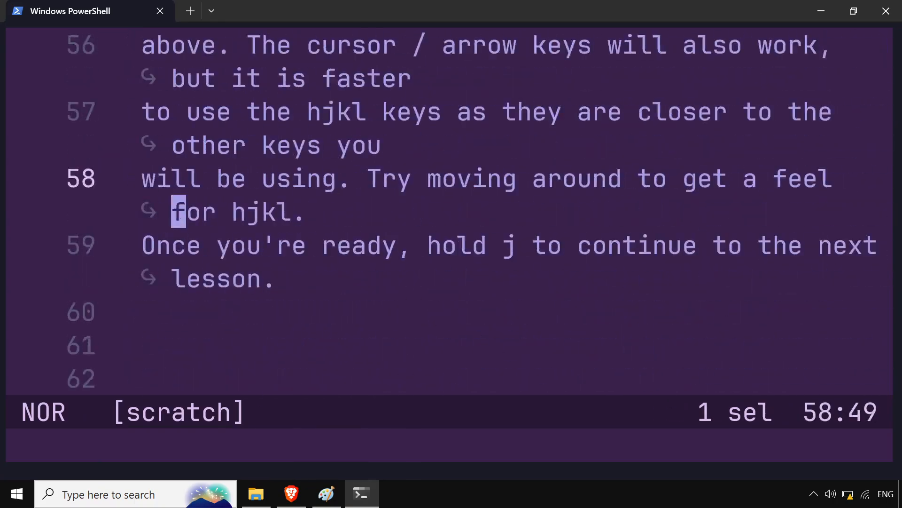
{"action": "key", "text": "j"}
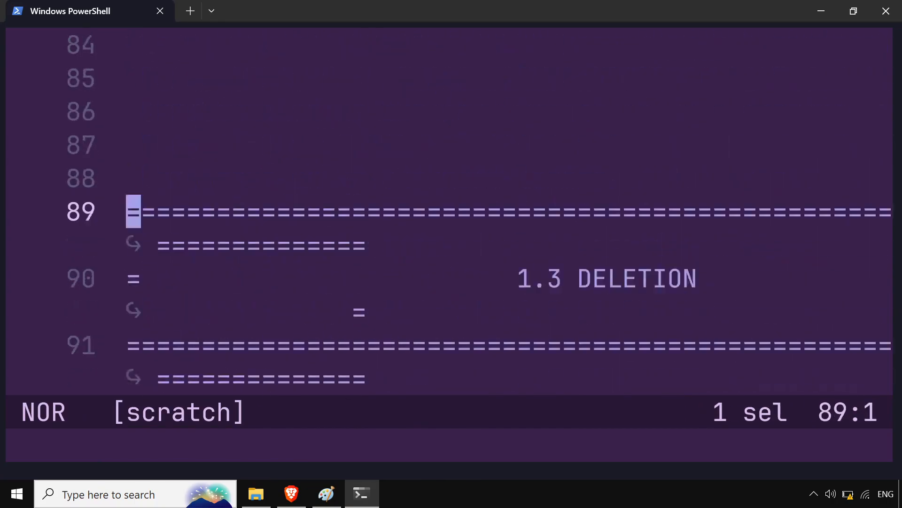
{"action": "scroll", "scroll_direction": "down", "scroll_amount": 3}
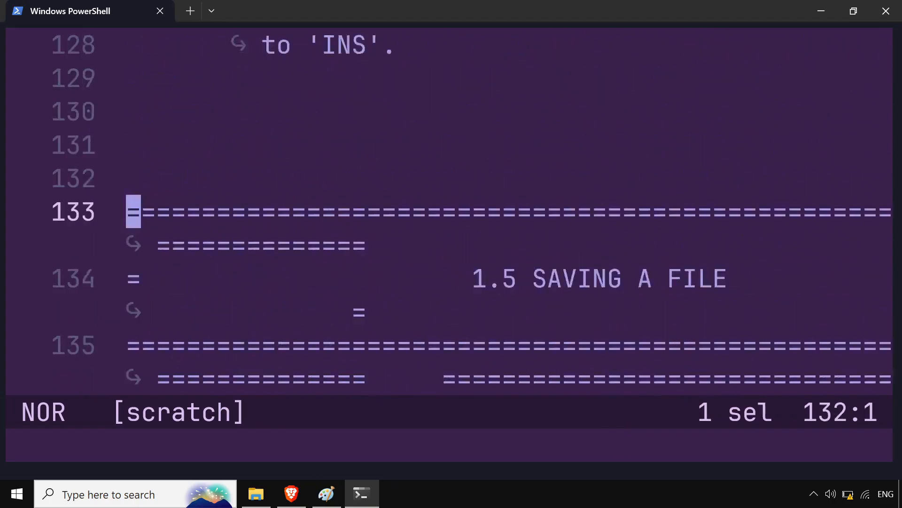
{"action": "scroll", "scroll_direction": "down", "scroll_amount": 3}
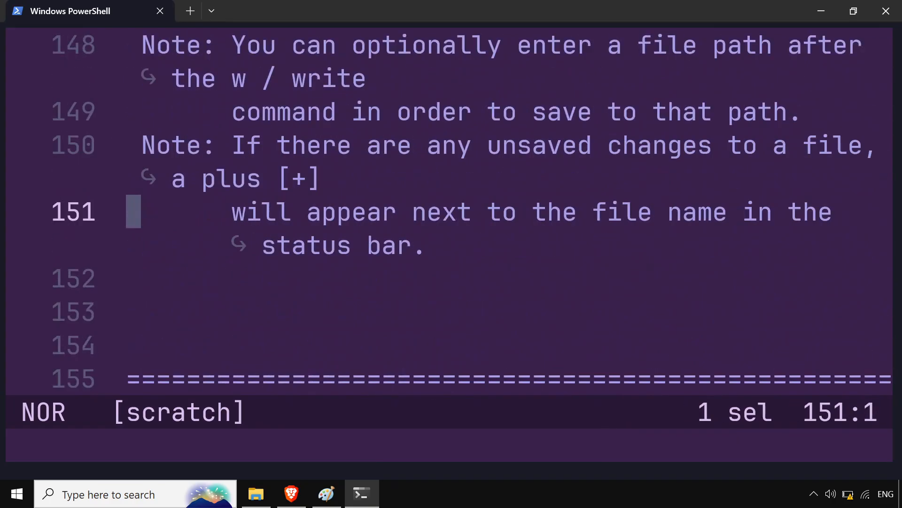
{"action": "scroll", "scroll_direction": "down", "scroll_amount": 3}
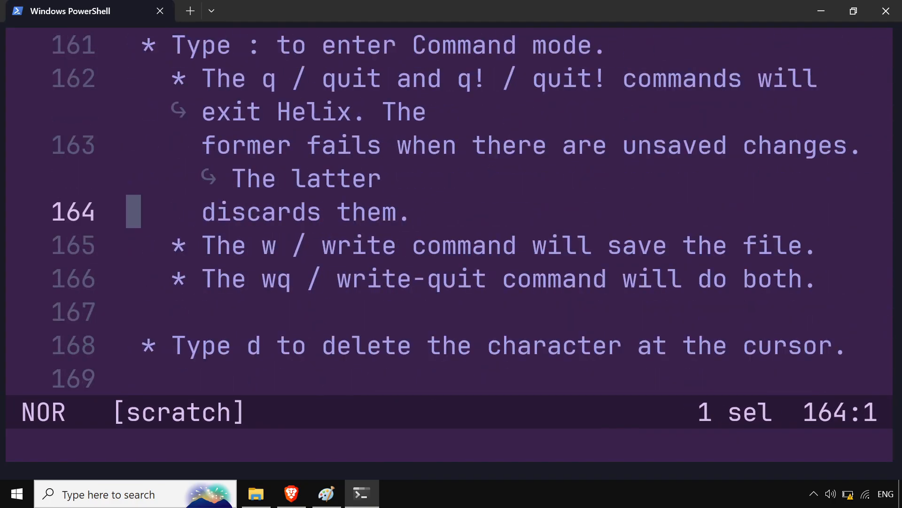